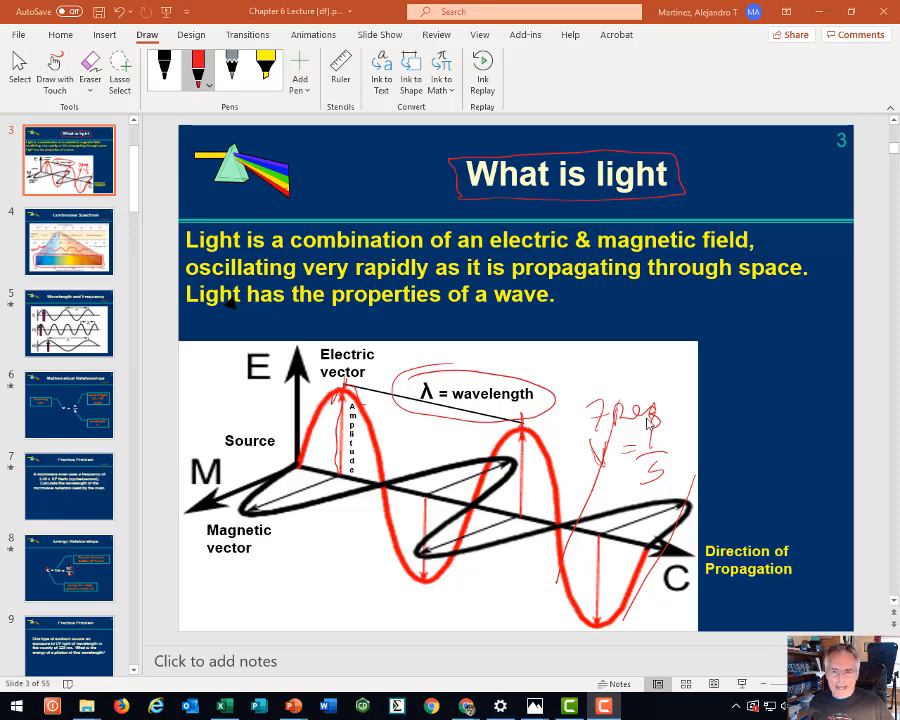
{"action": "mouse_move", "coordinate": [648, 424]}
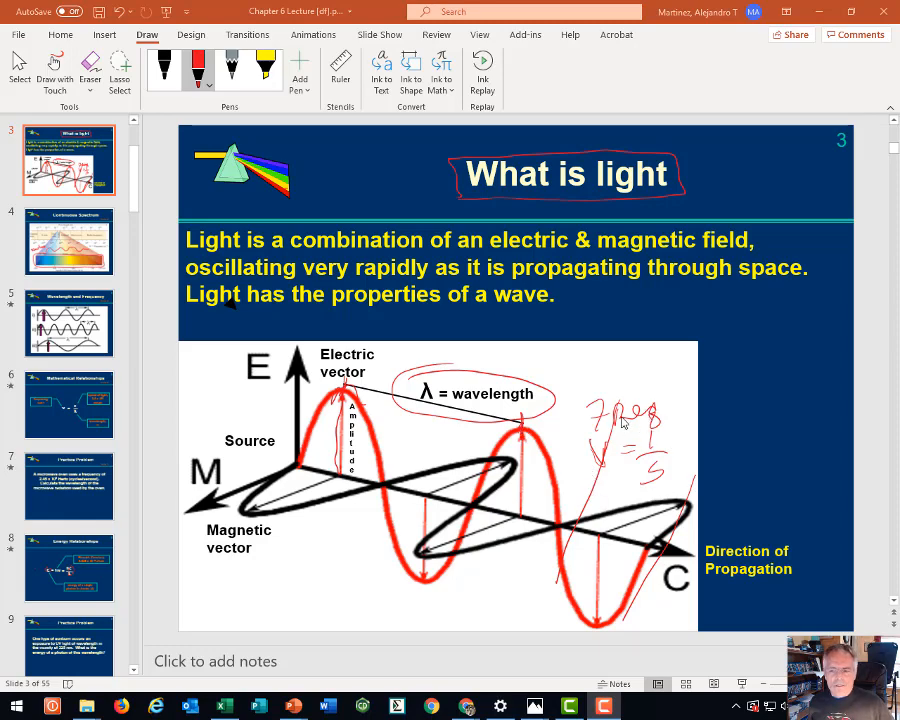
{"action": "mouse_move", "coordinate": [598, 456]}
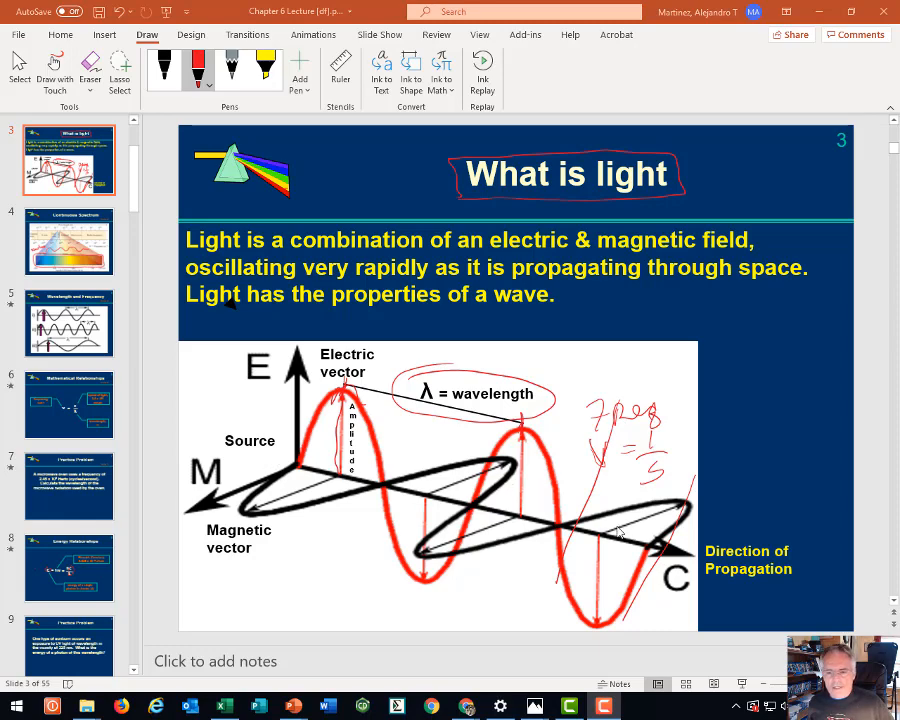
{"action": "mouse_move", "coordinate": [658, 563]}
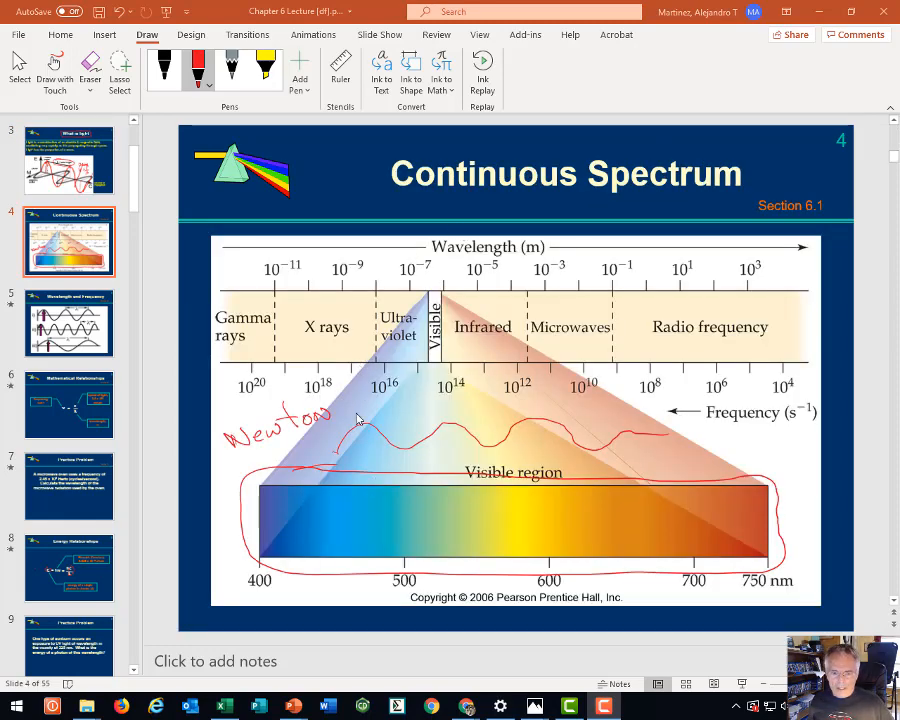
{"action": "mouse_move", "coordinate": [813, 378]}
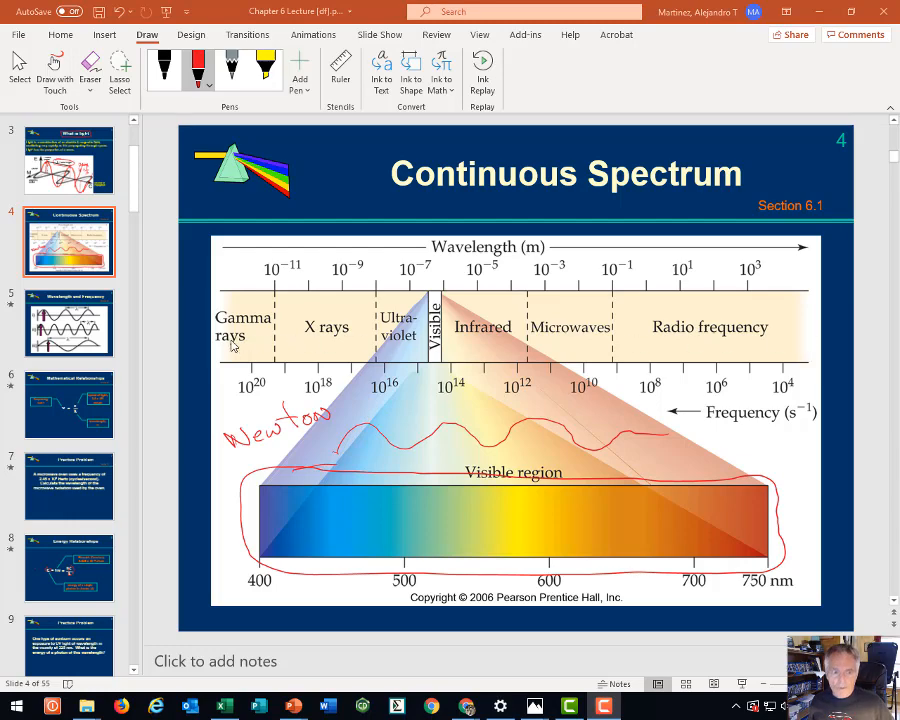
{"action": "mouse_move", "coordinate": [820, 336]}
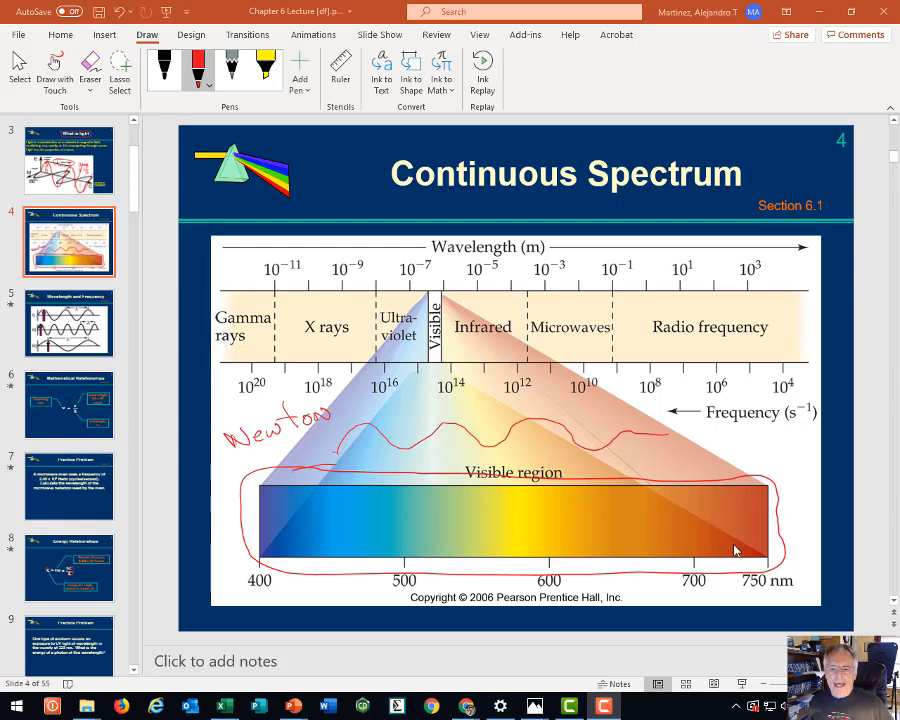
{"action": "mouse_move", "coordinate": [755, 539]}
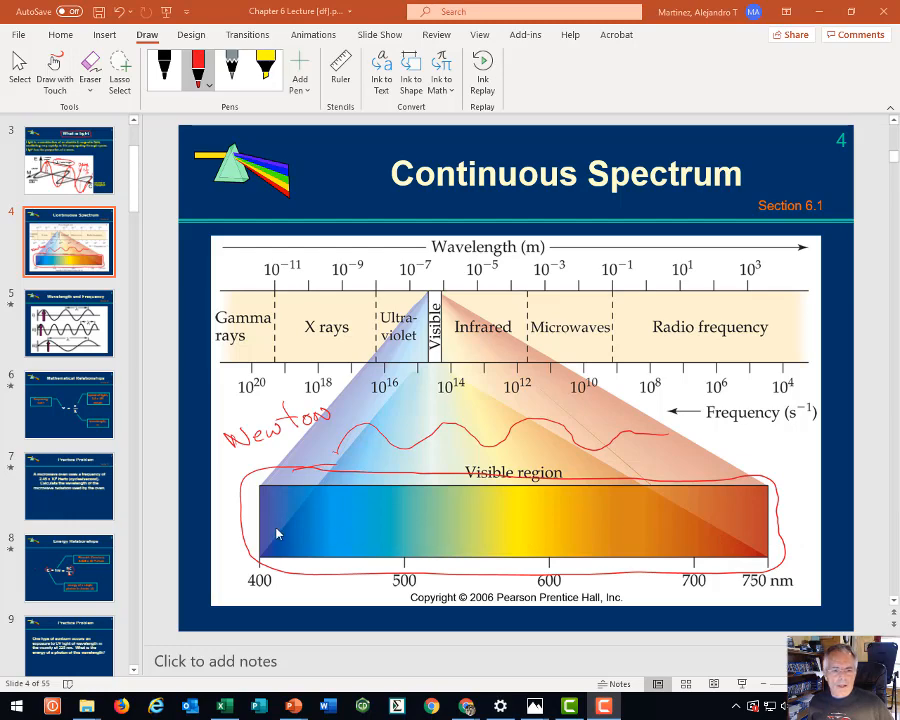
{"action": "mouse_move", "coordinate": [266, 519]}
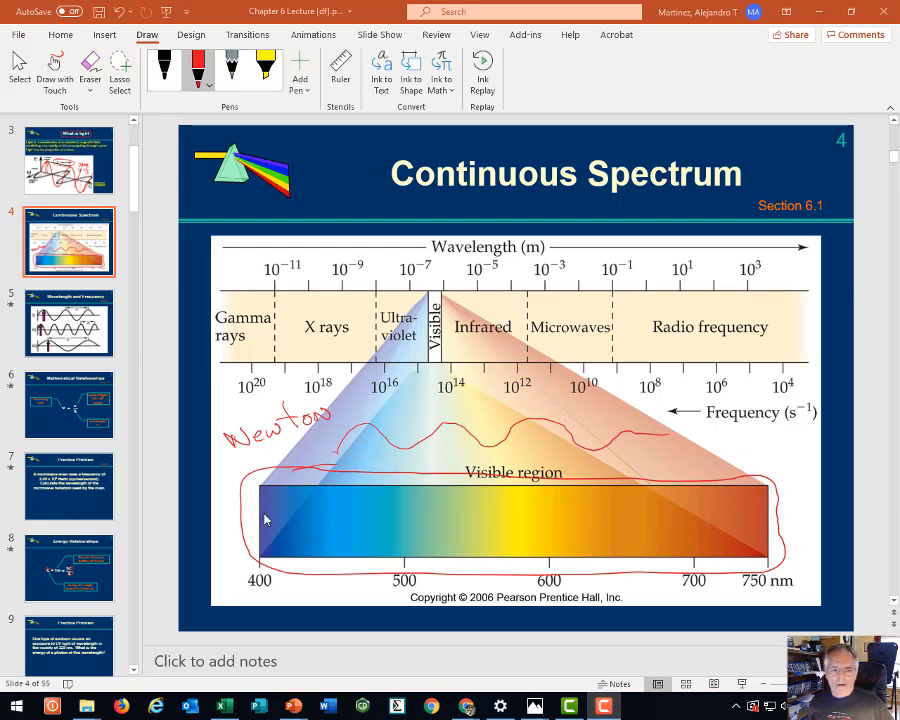
{"action": "mouse_move", "coordinate": [285, 447]}
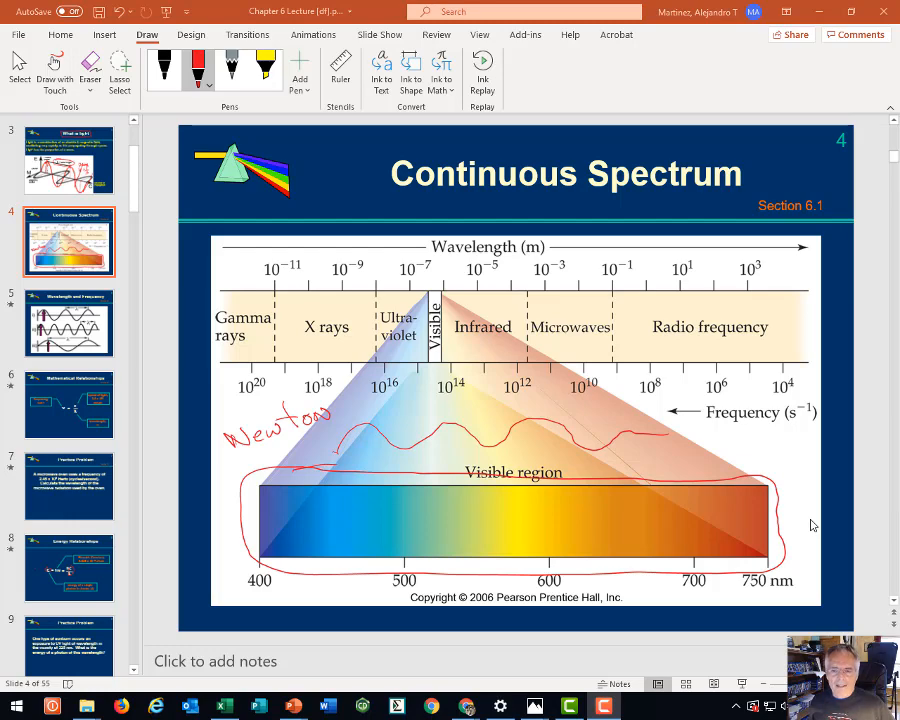
Move on to the Wavelength and Frequency slide comparing three waves
{"action": "left_click", "coordinate": [68, 322]}
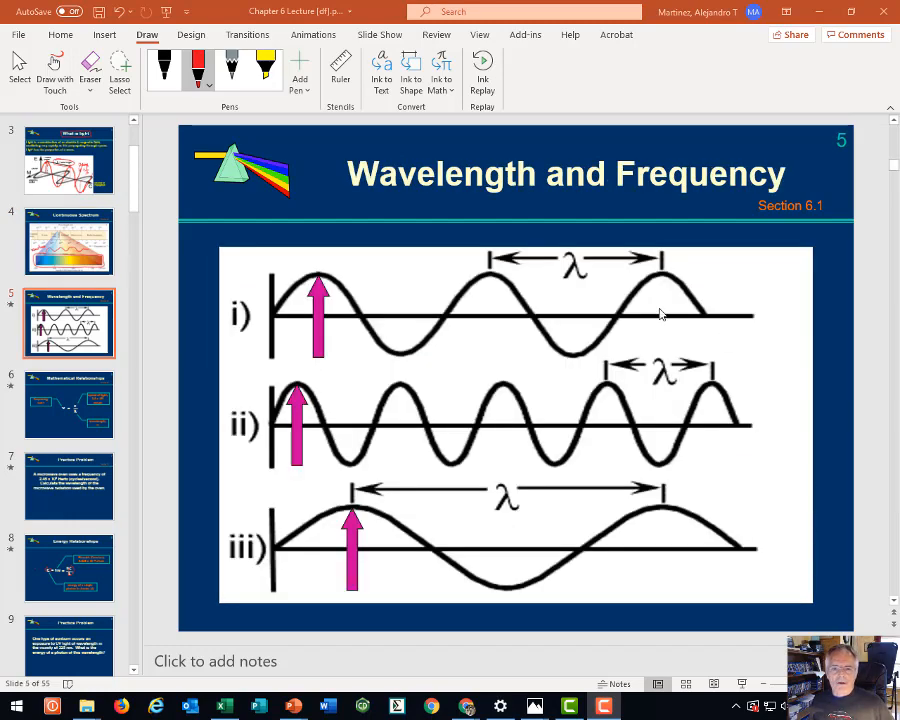
{"action": "mouse_move", "coordinate": [788, 408]}
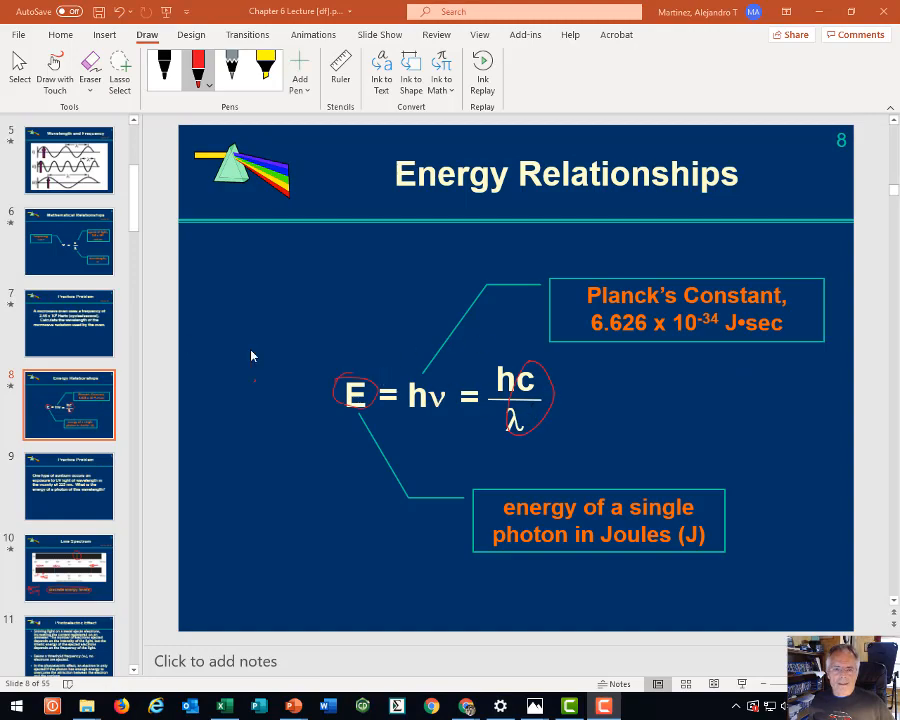
{"action": "mouse_move", "coordinate": [380, 430]}
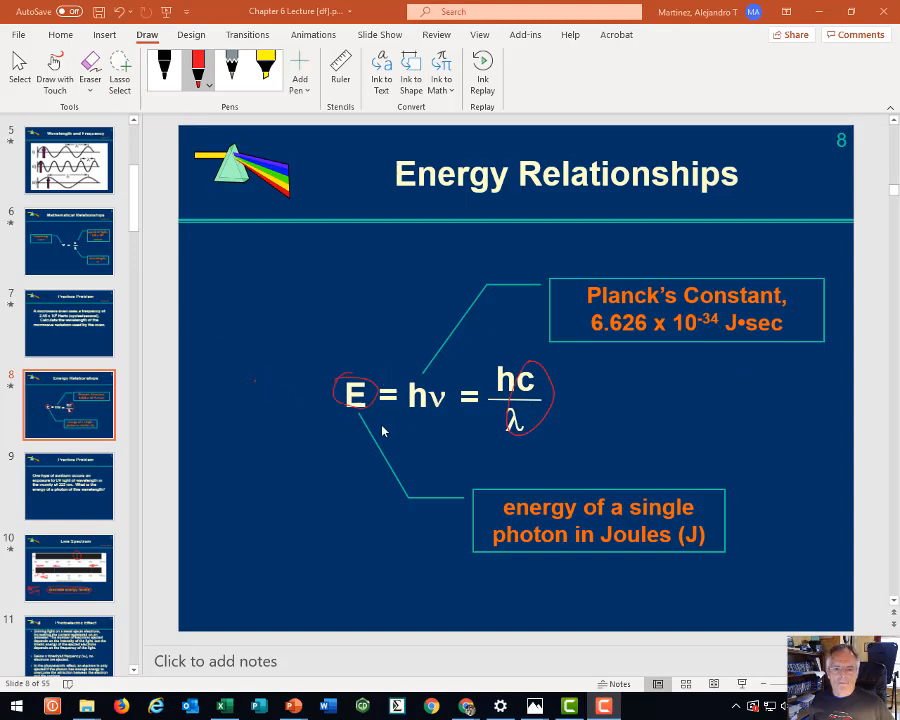
{"action": "mouse_move", "coordinate": [420, 407]}
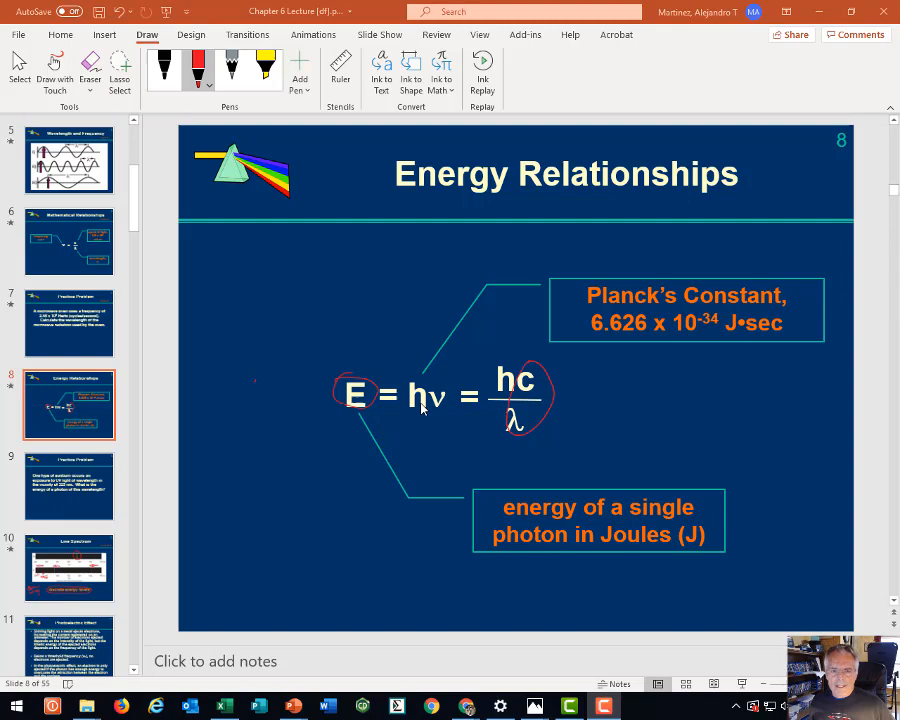
{"action": "mouse_move", "coordinate": [525, 437]}
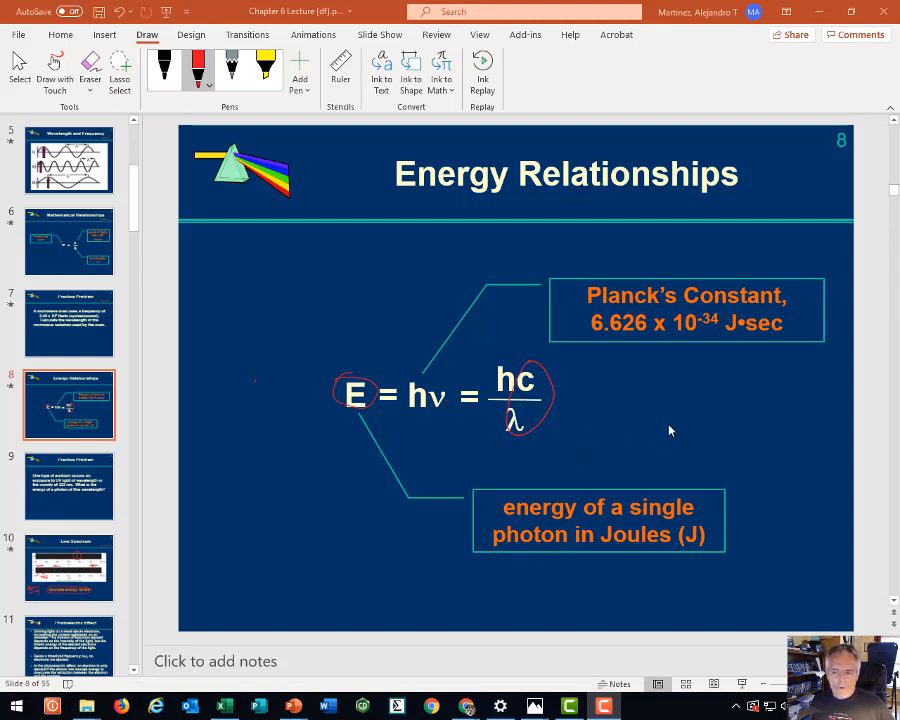
{"action": "mouse_move", "coordinate": [643, 428]}
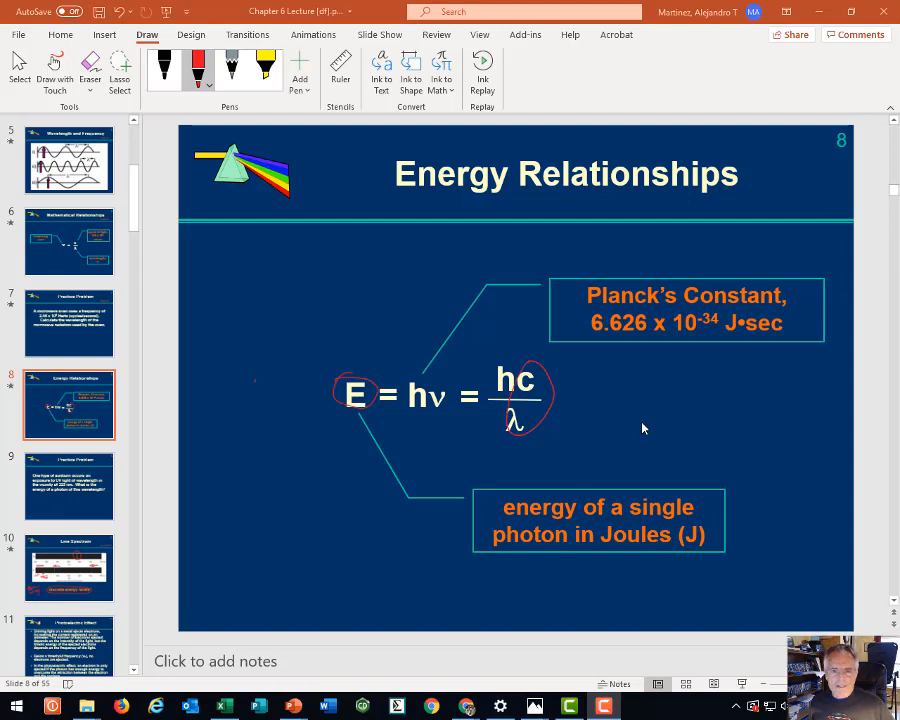
Move on to the Line Spectrum slide with hydrogen line wavelengths
{"action": "left_click", "coordinate": [68, 567]}
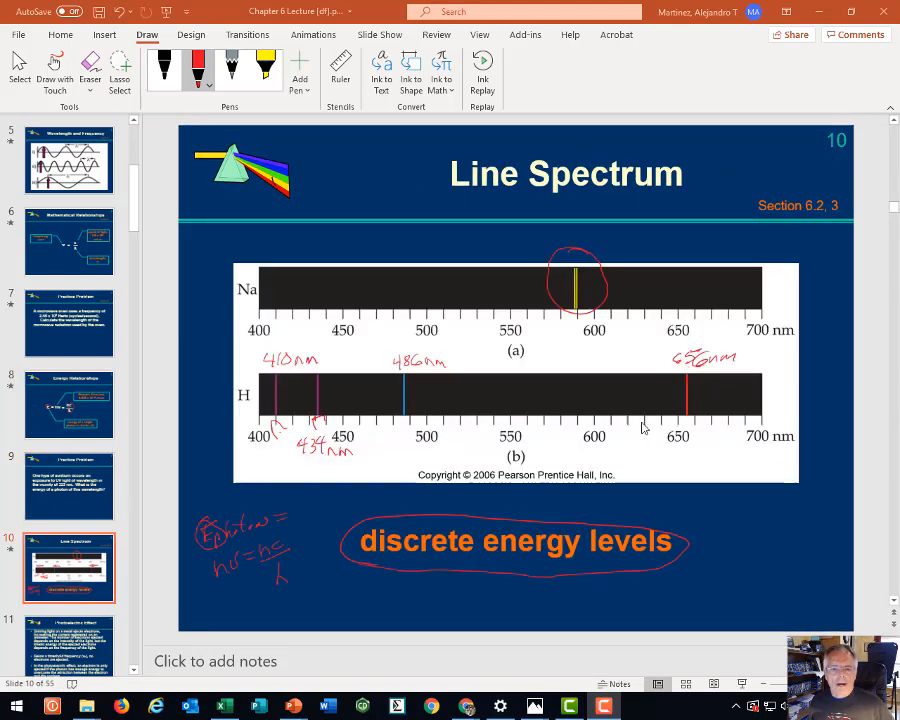
{"action": "mouse_move", "coordinate": [173, 206]}
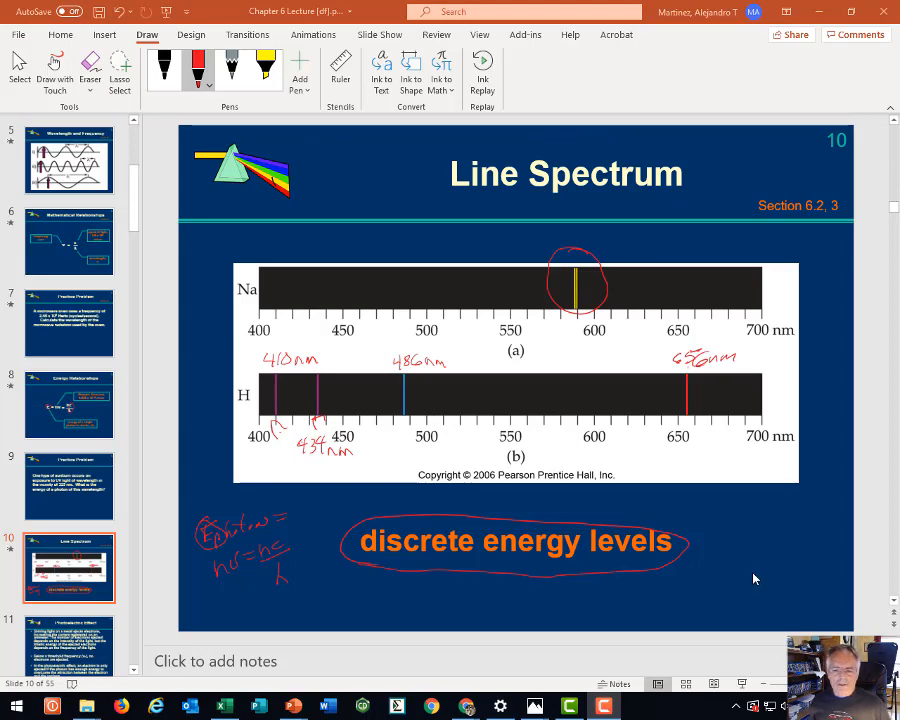
{"action": "mouse_move", "coordinate": [758, 577]}
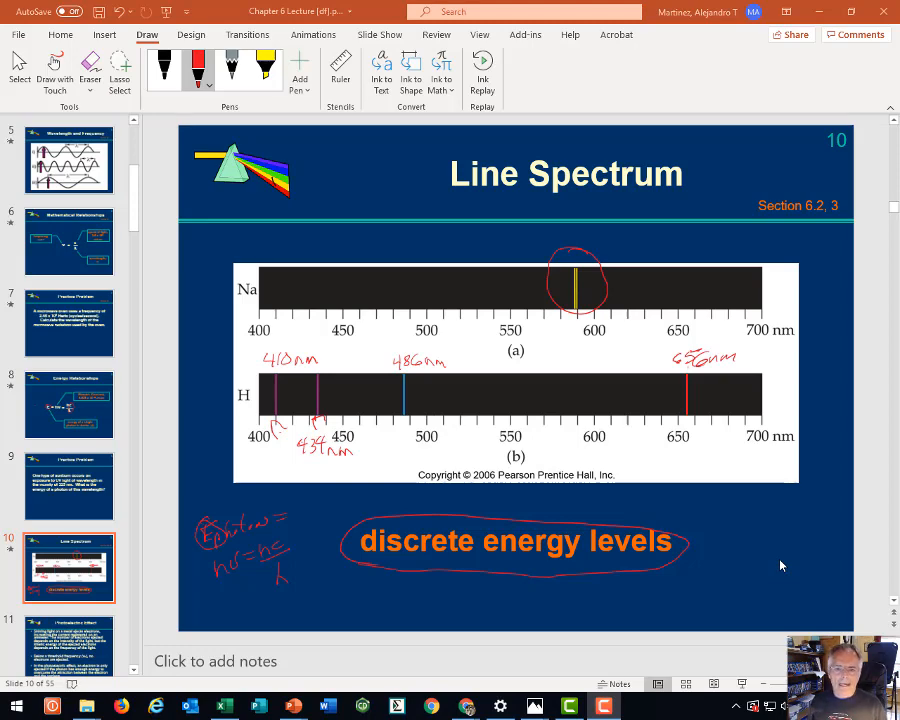
{"action": "mouse_move", "coordinate": [770, 360]}
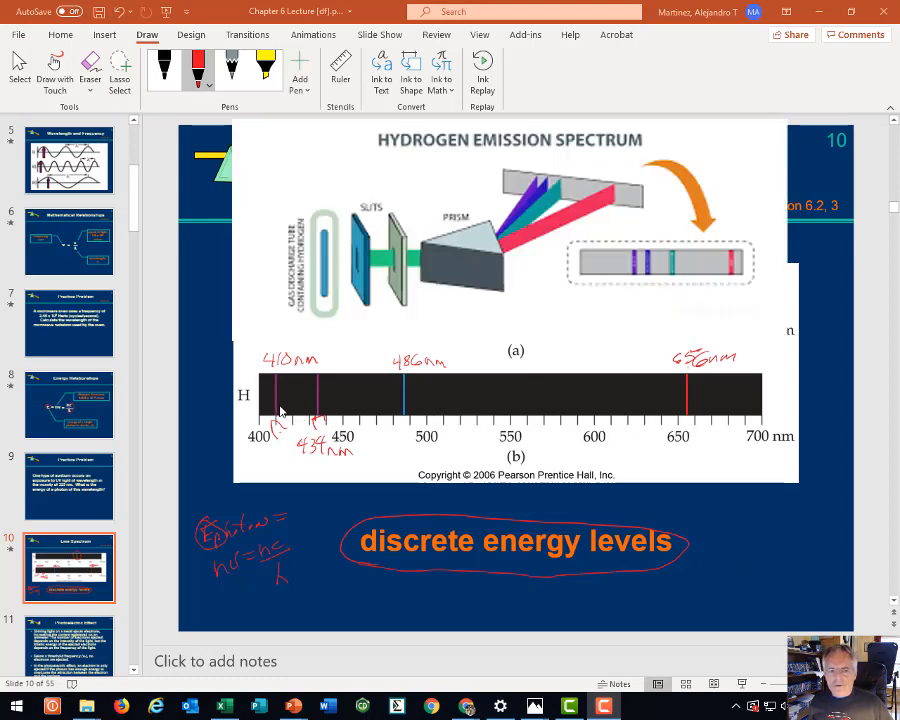
{"action": "mouse_move", "coordinate": [690, 426]}
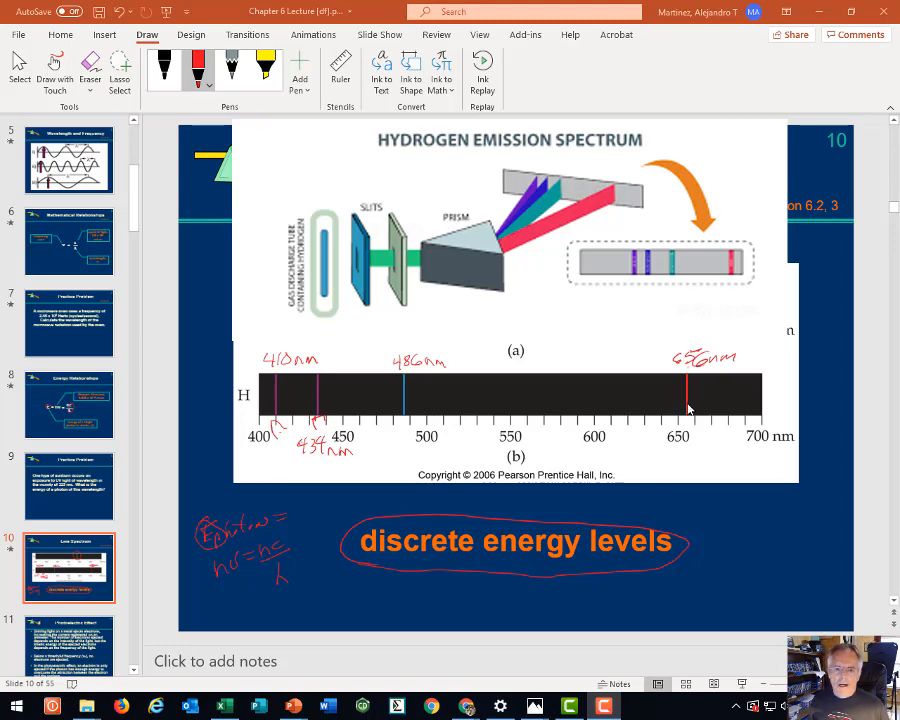
{"action": "mouse_move", "coordinate": [688, 410]}
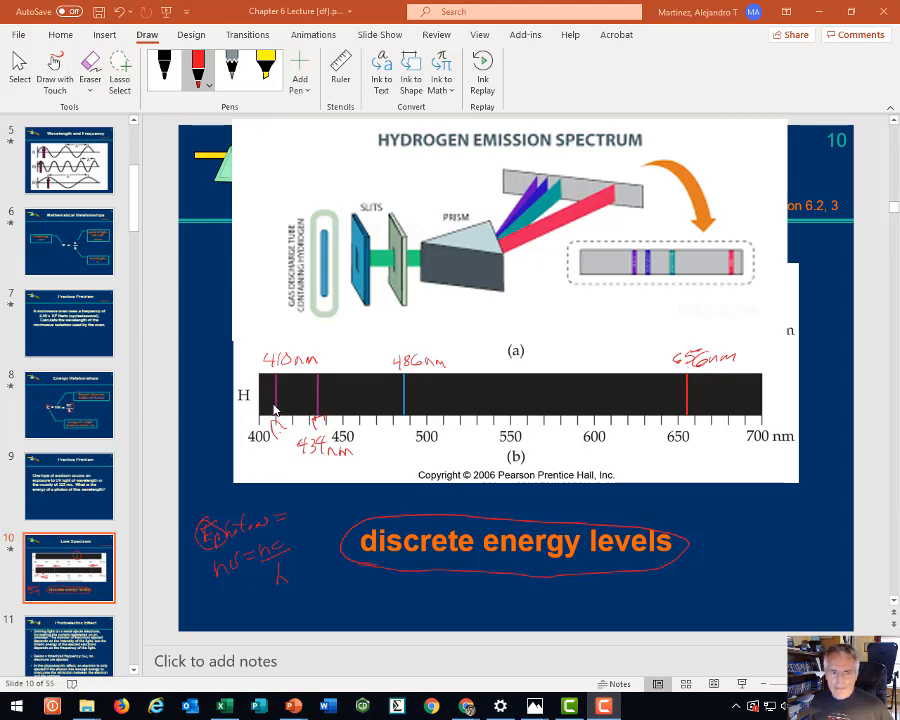
{"action": "mouse_move", "coordinate": [281, 392]}
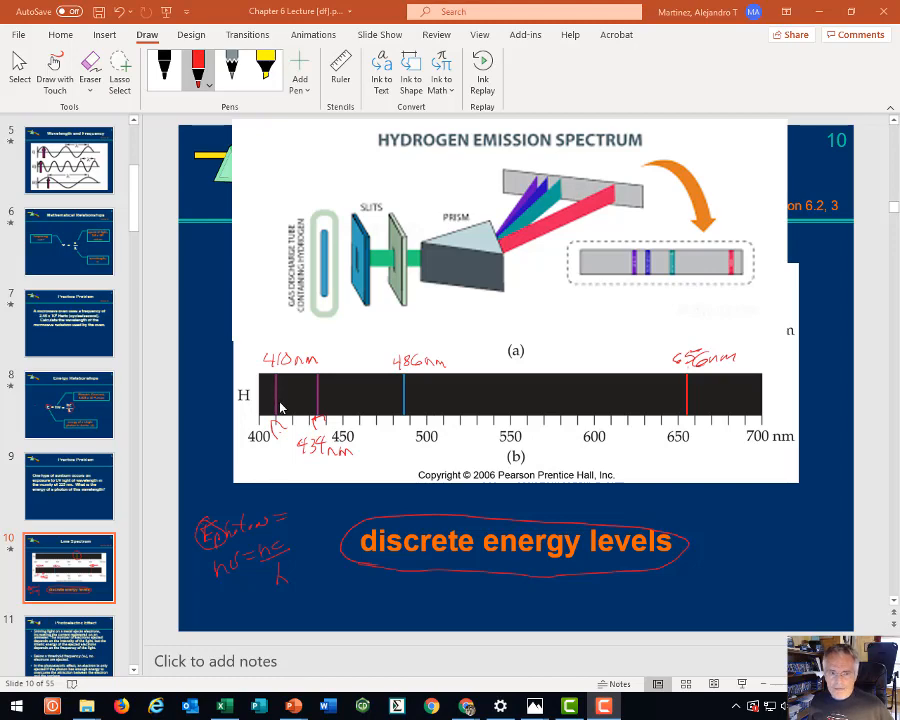
{"action": "mouse_move", "coordinate": [297, 420]}
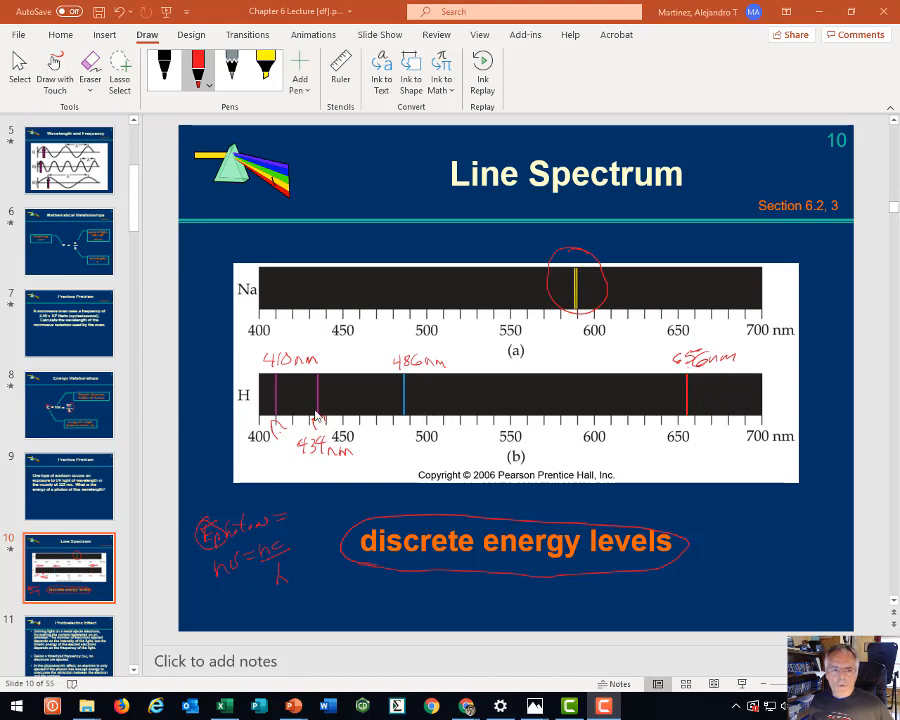
{"action": "mouse_move", "coordinate": [740, 412]}
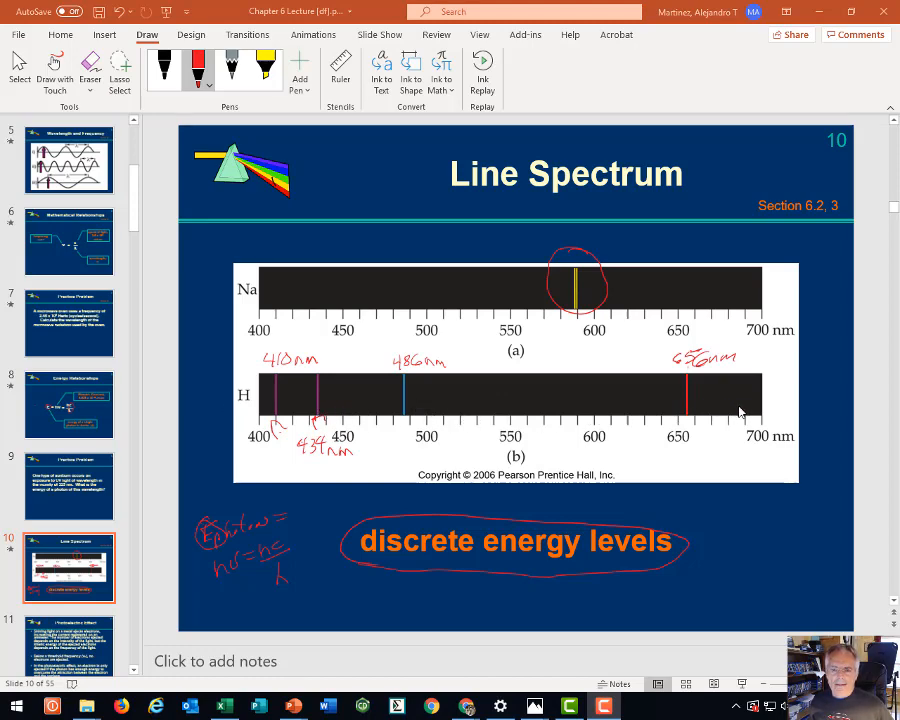
{"action": "mouse_move", "coordinate": [565, 414]}
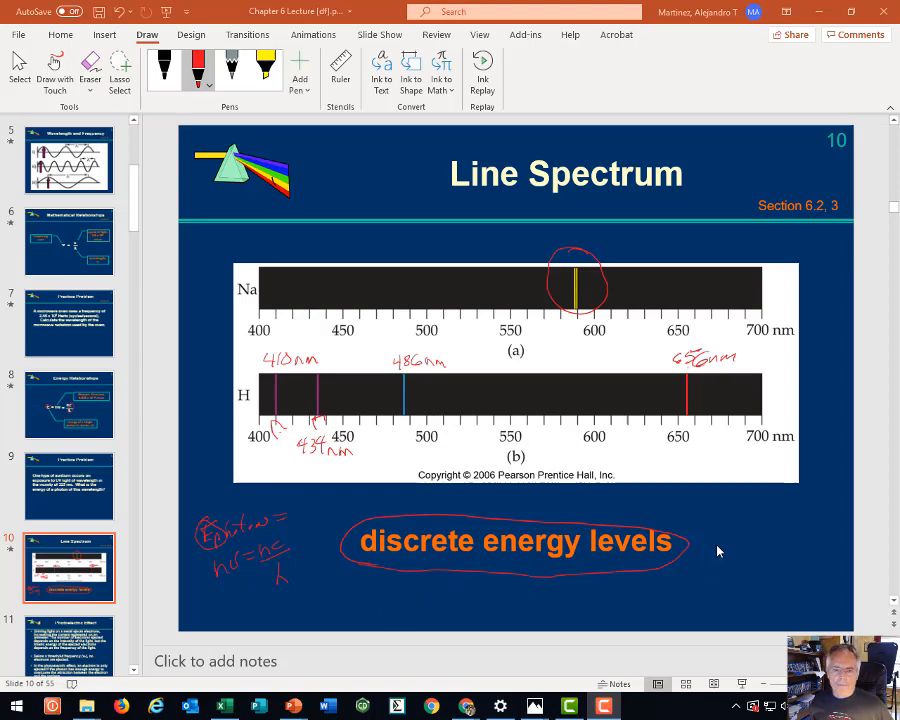
Move on to the Photoelectric Effect slide
{"action": "left_click", "coordinate": [69, 480]}
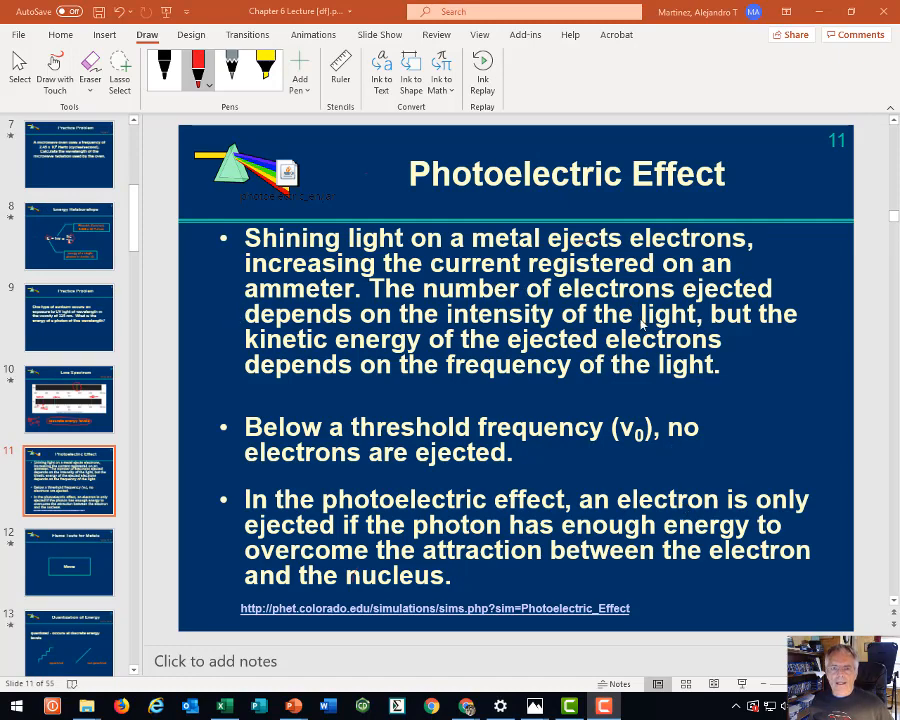
{"action": "mouse_move", "coordinate": [425, 323]}
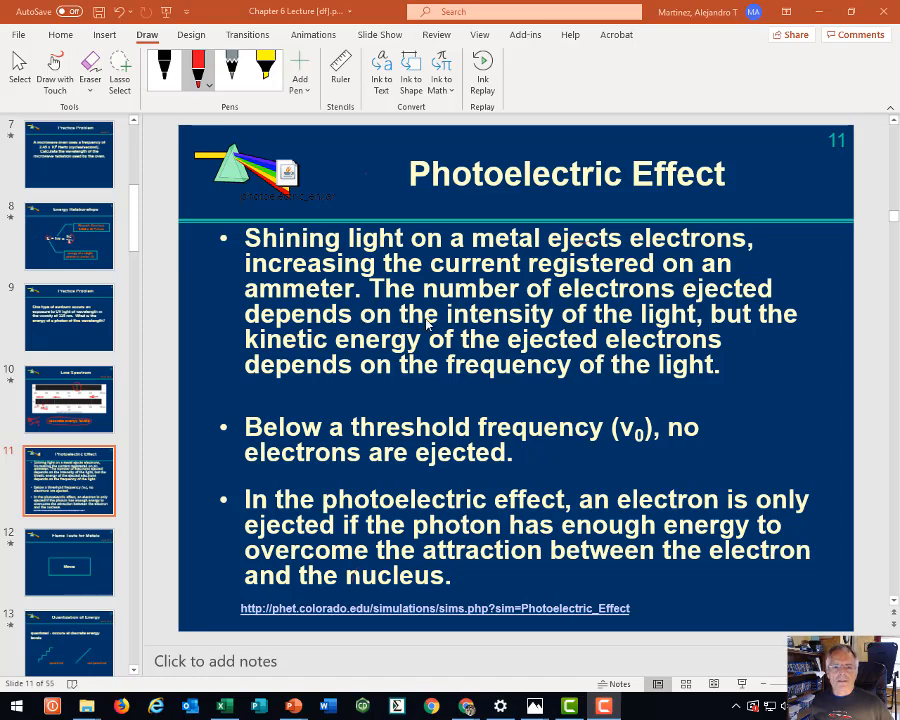
{"action": "mouse_move", "coordinate": [347, 322]}
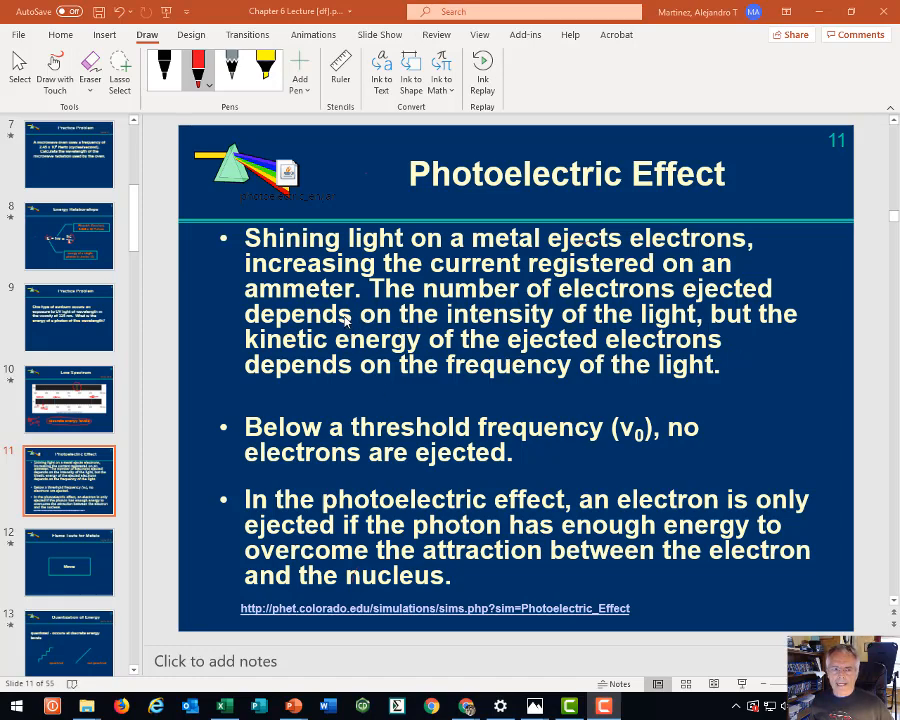
{"action": "mouse_move", "coordinate": [397, 694]}
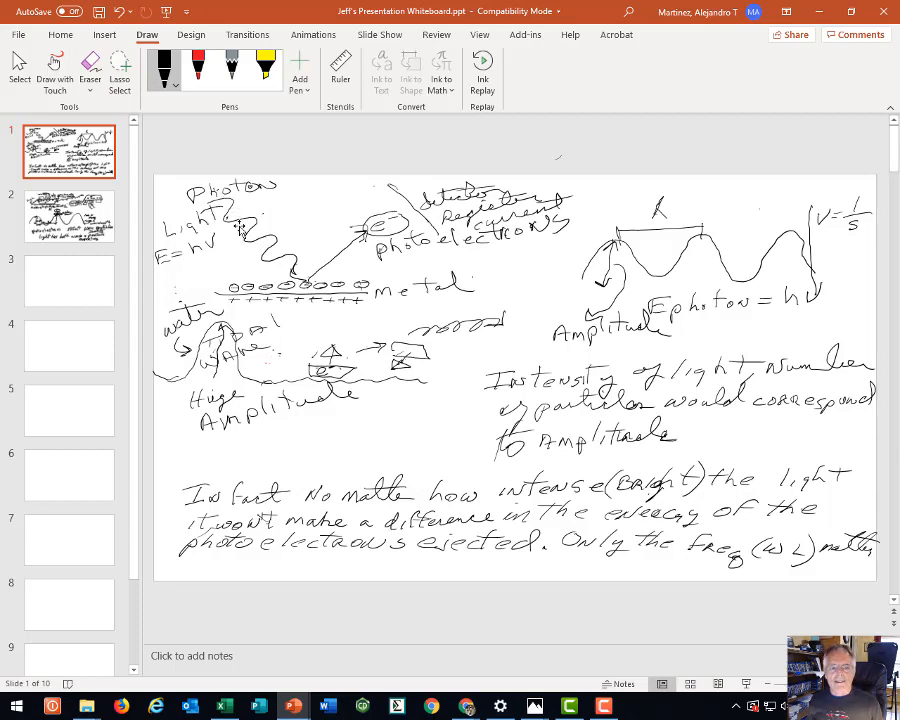
{"action": "mouse_move", "coordinate": [245, 308]}
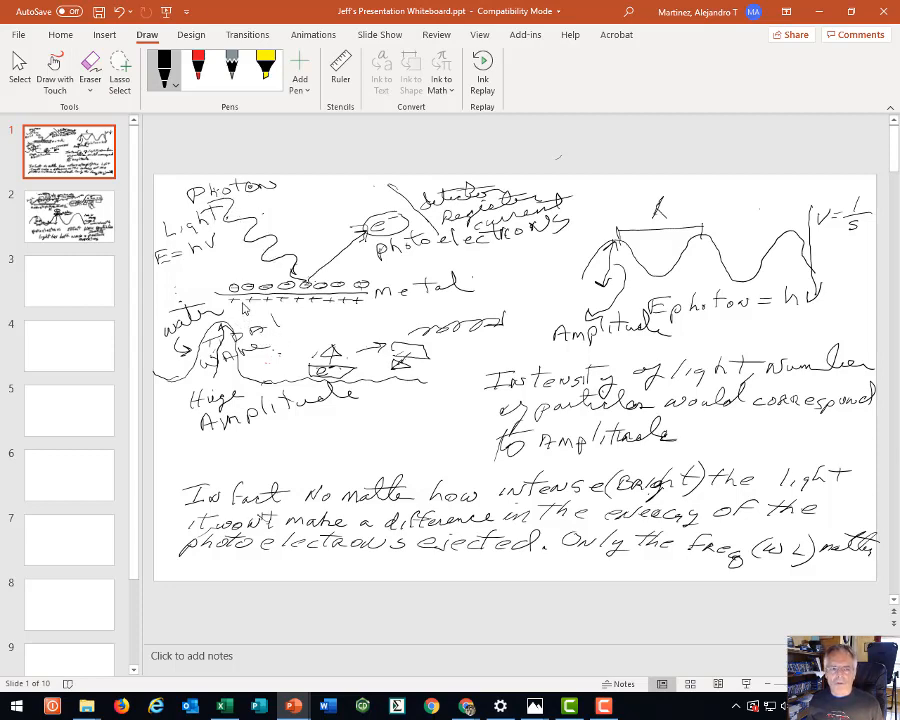
{"action": "mouse_move", "coordinate": [352, 302]}
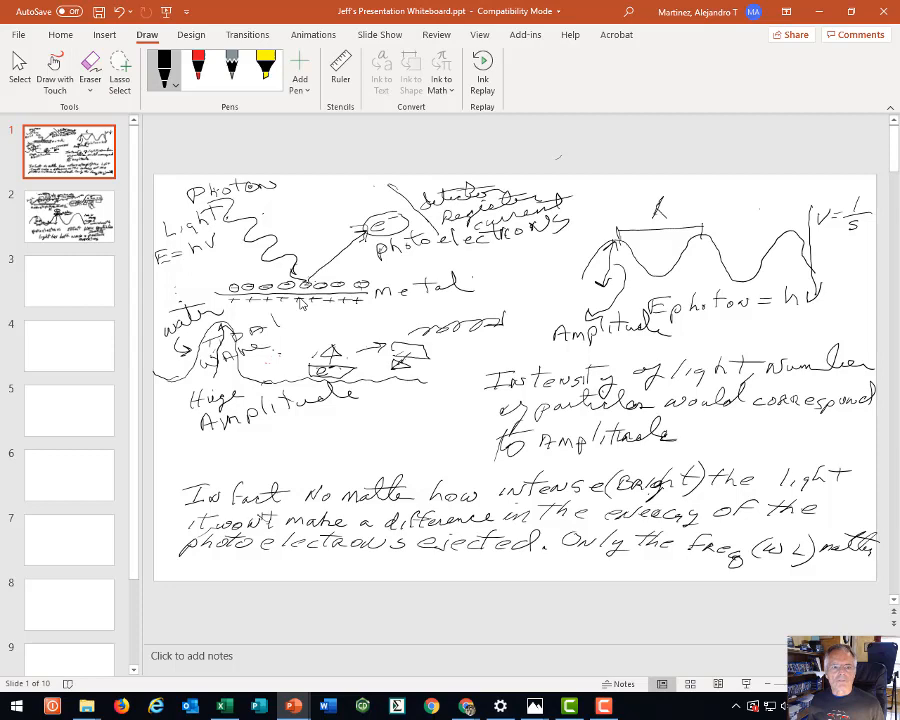
{"action": "mouse_move", "coordinate": [318, 316]}
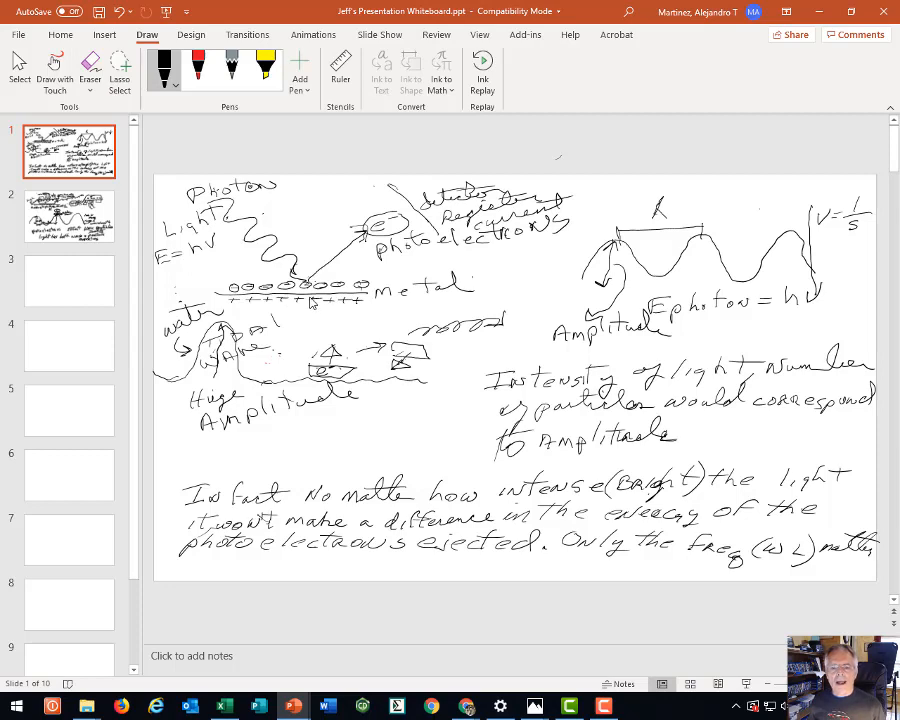
{"action": "mouse_move", "coordinate": [322, 313]}
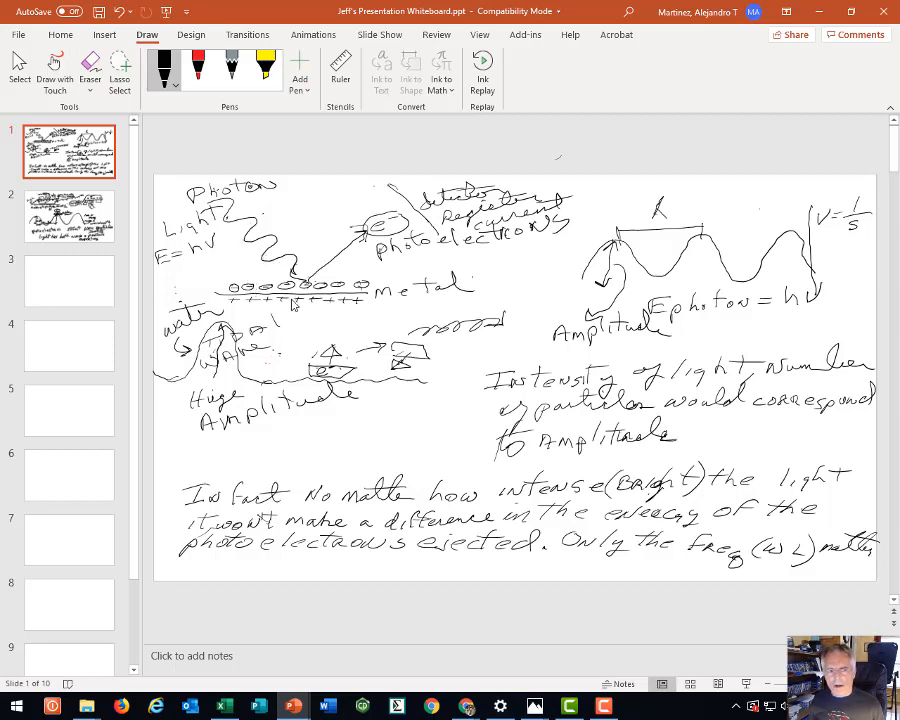
{"action": "mouse_move", "coordinate": [297, 283]}
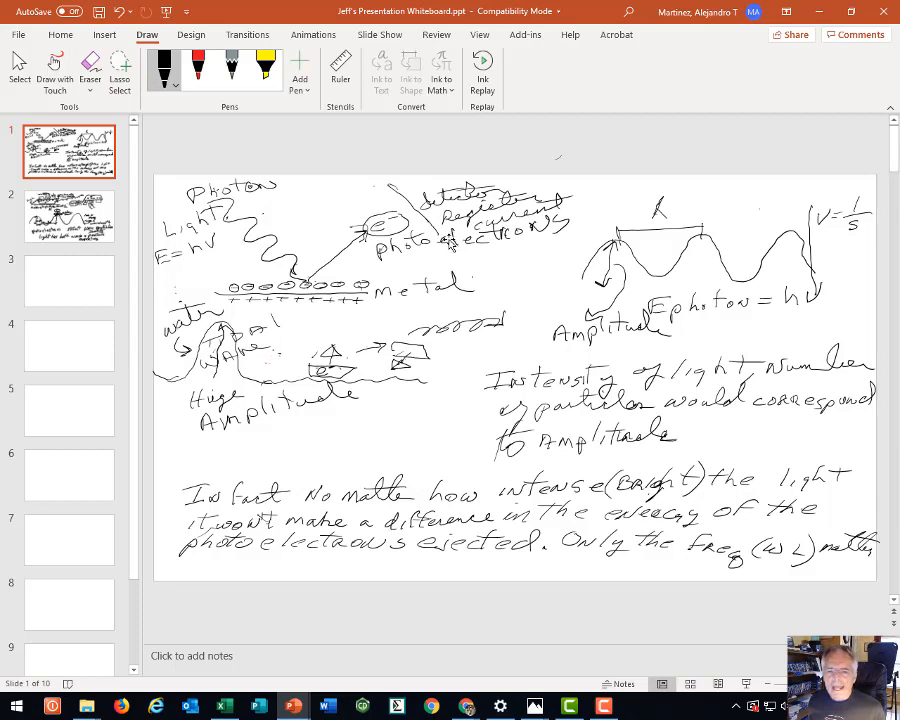
{"action": "mouse_move", "coordinate": [456, 262]}
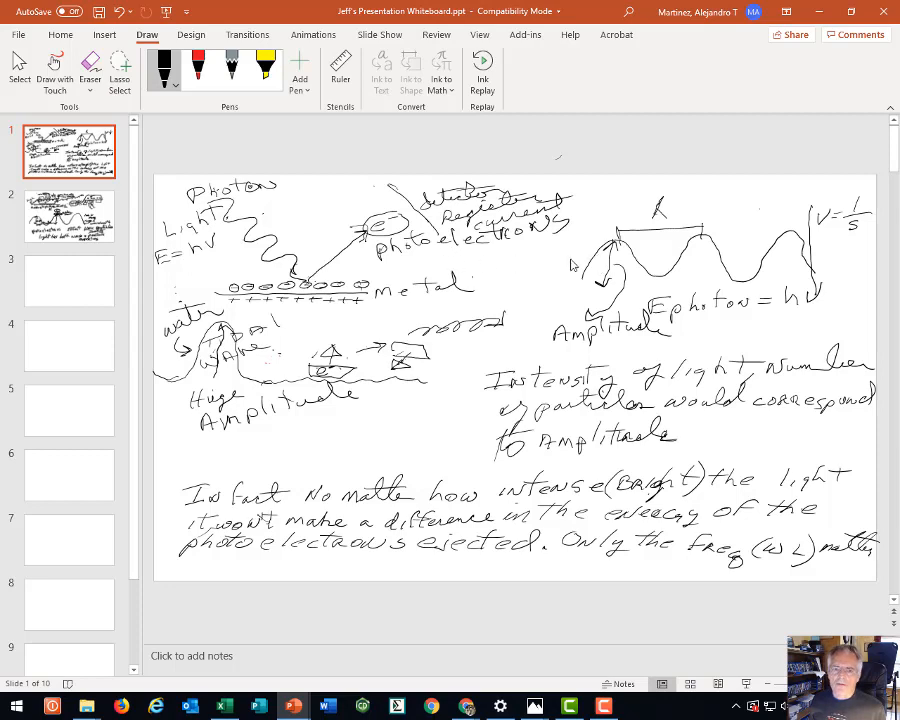
{"action": "mouse_move", "coordinate": [562, 287]}
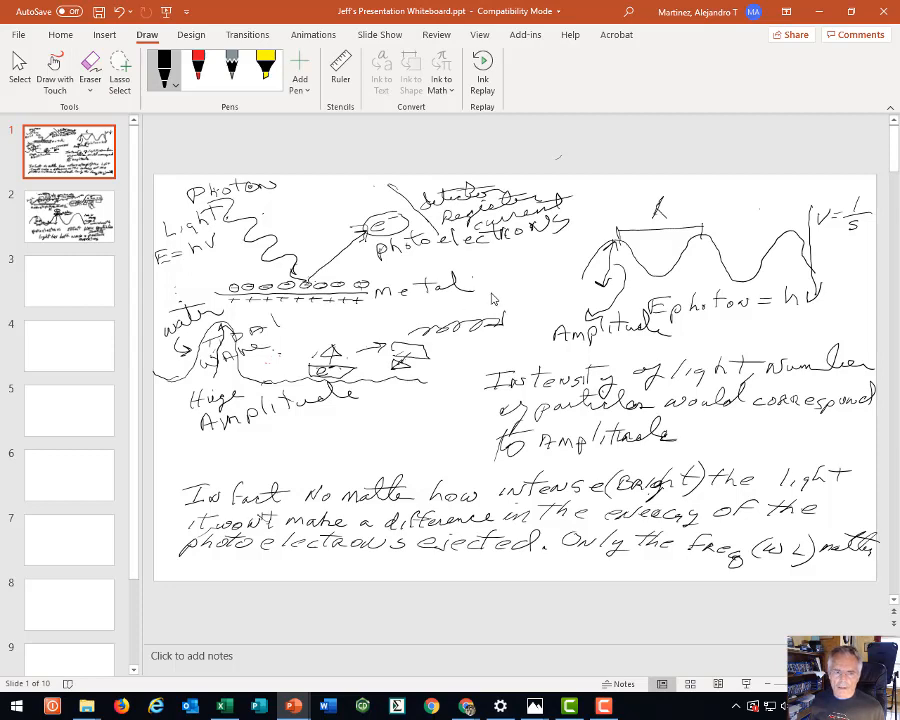
{"action": "mouse_move", "coordinate": [408, 382]}
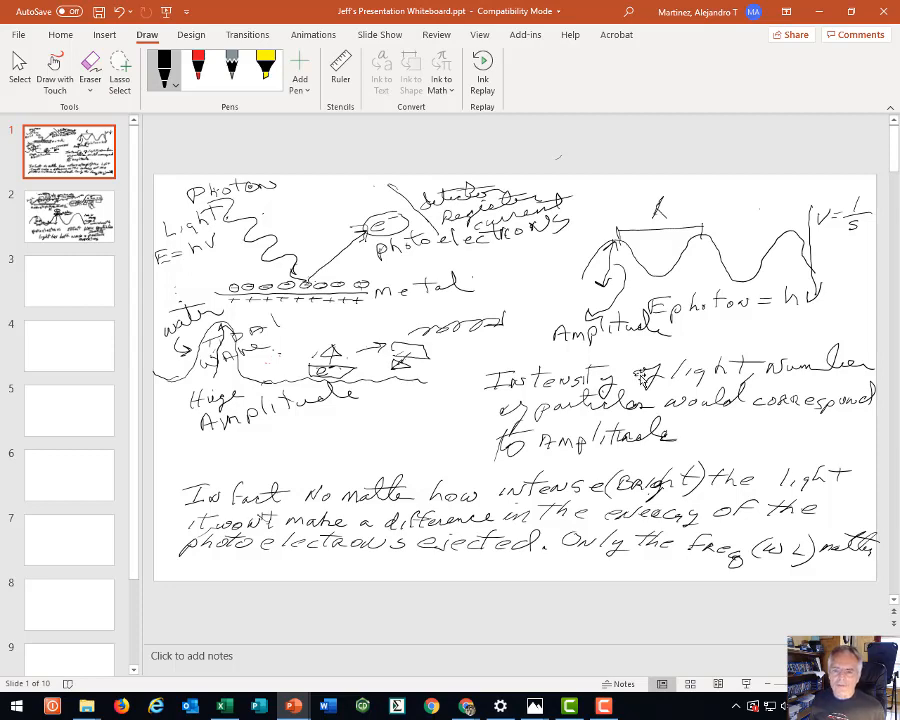
{"action": "mouse_move", "coordinate": [735, 385]}
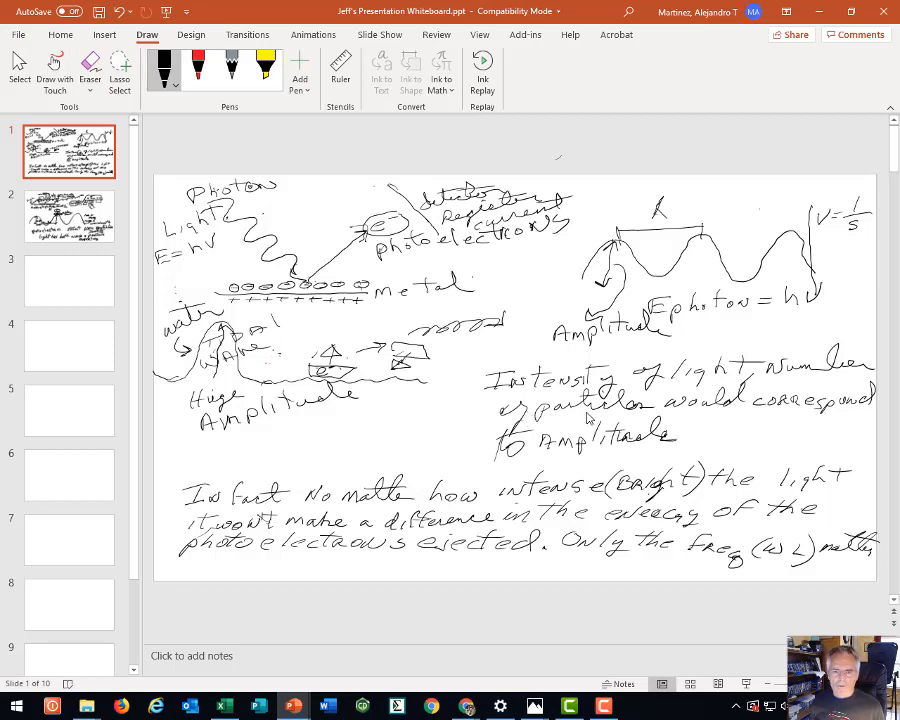
{"action": "mouse_move", "coordinate": [590, 413]}
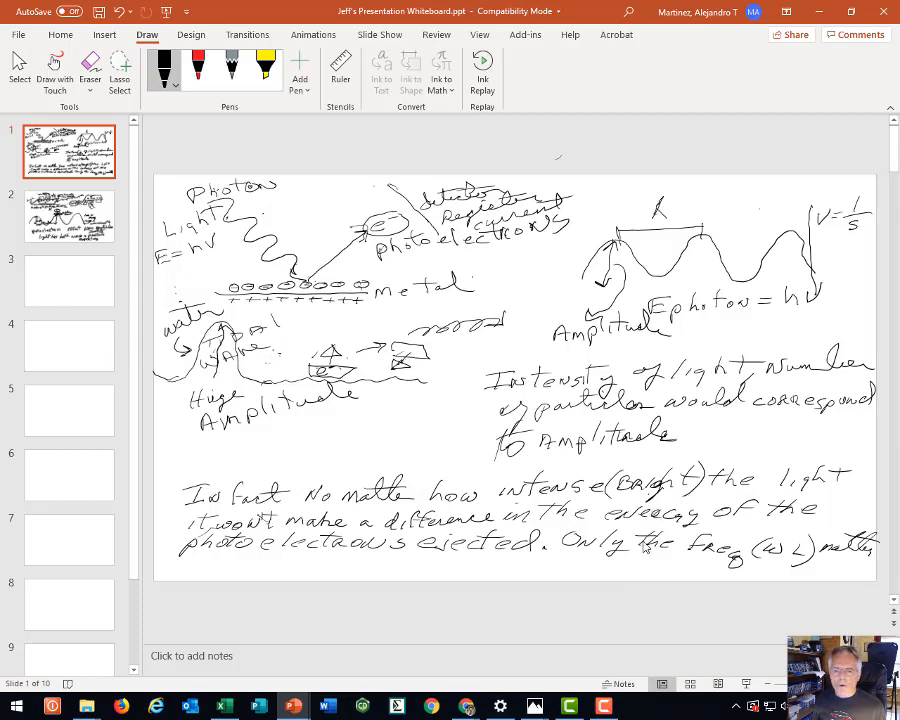
{"action": "mouse_move", "coordinate": [459, 585]}
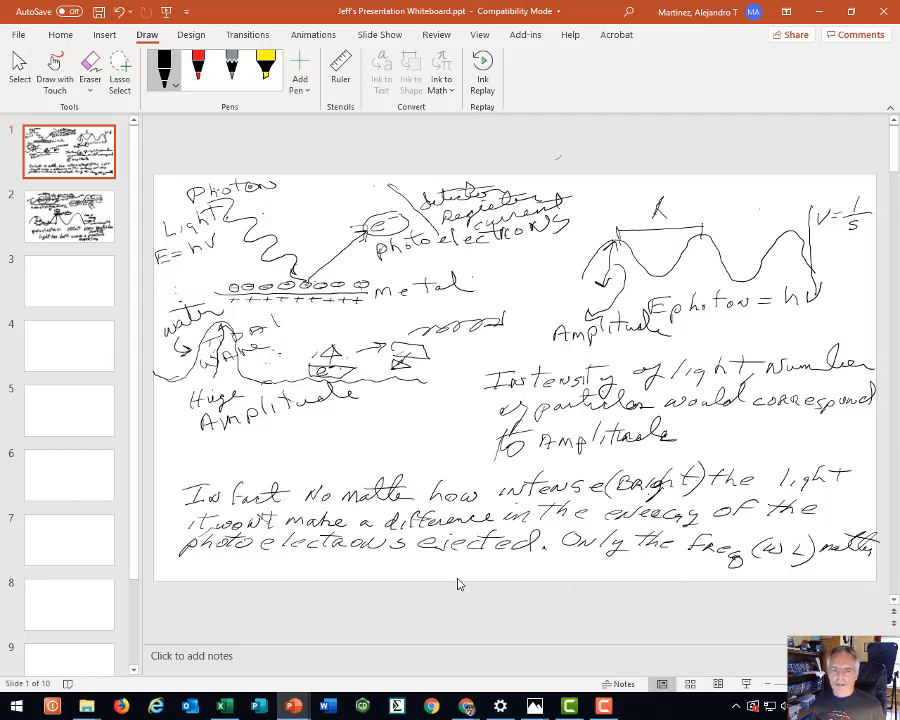
{"action": "mouse_move", "coordinate": [495, 560]}
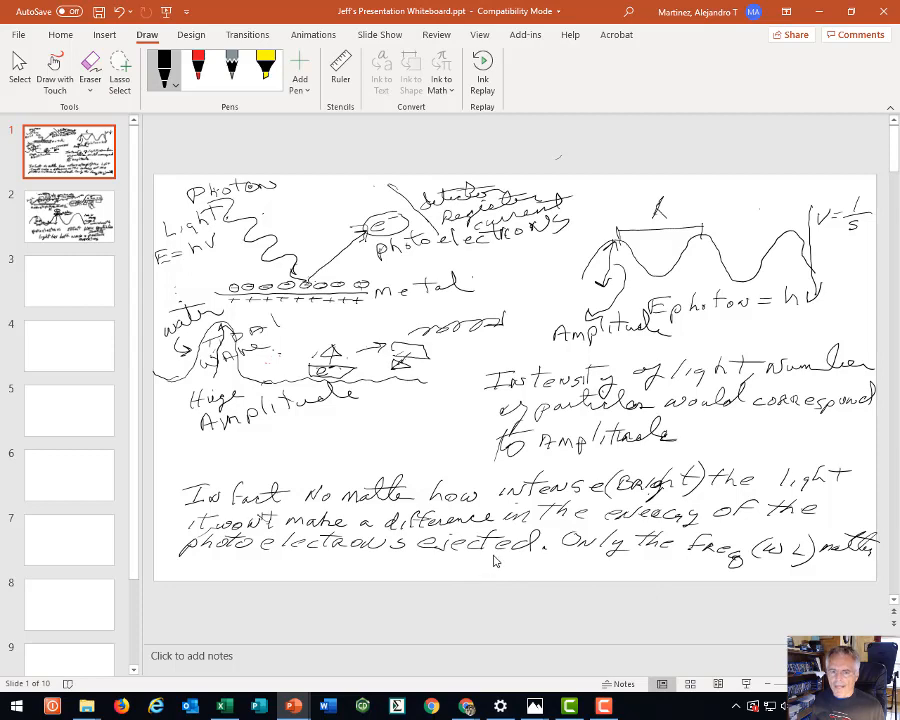
{"action": "mouse_move", "coordinate": [385, 248]}
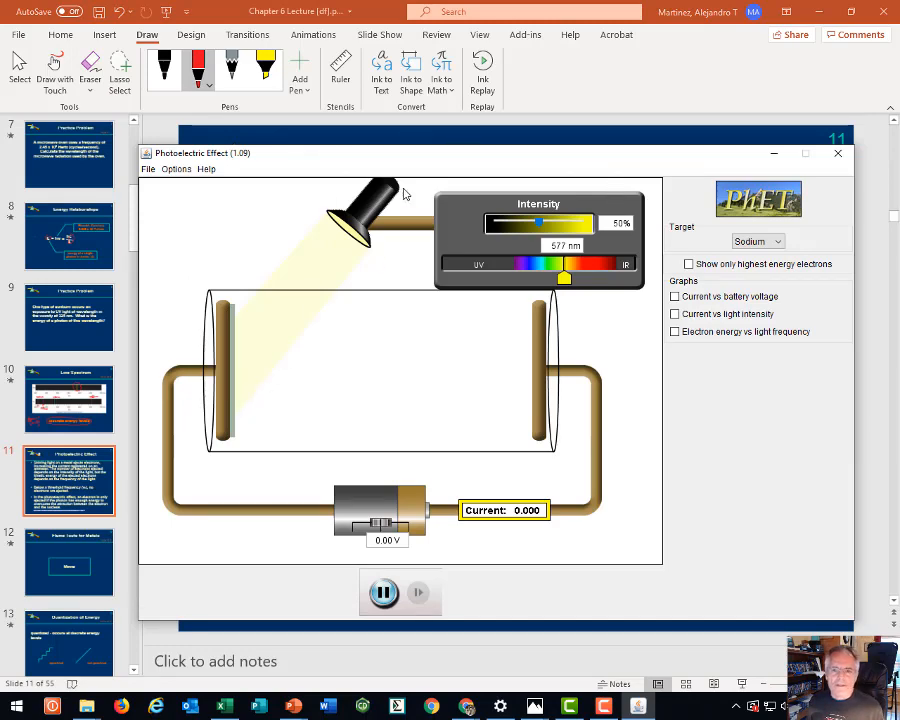
{"action": "mouse_move", "coordinate": [527, 168]}
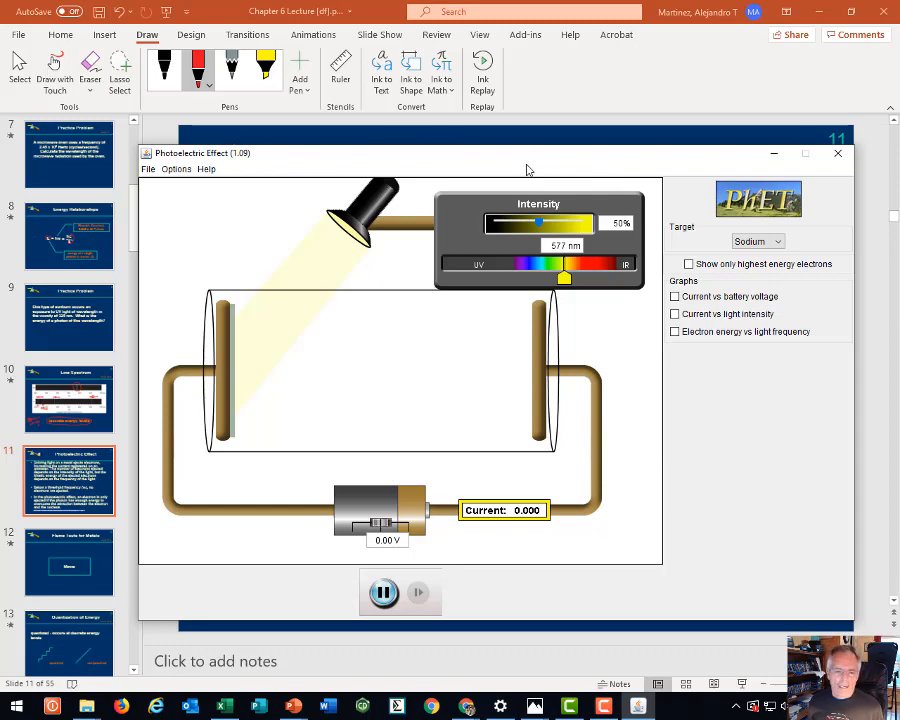
{"action": "mouse_move", "coordinate": [257, 403]}
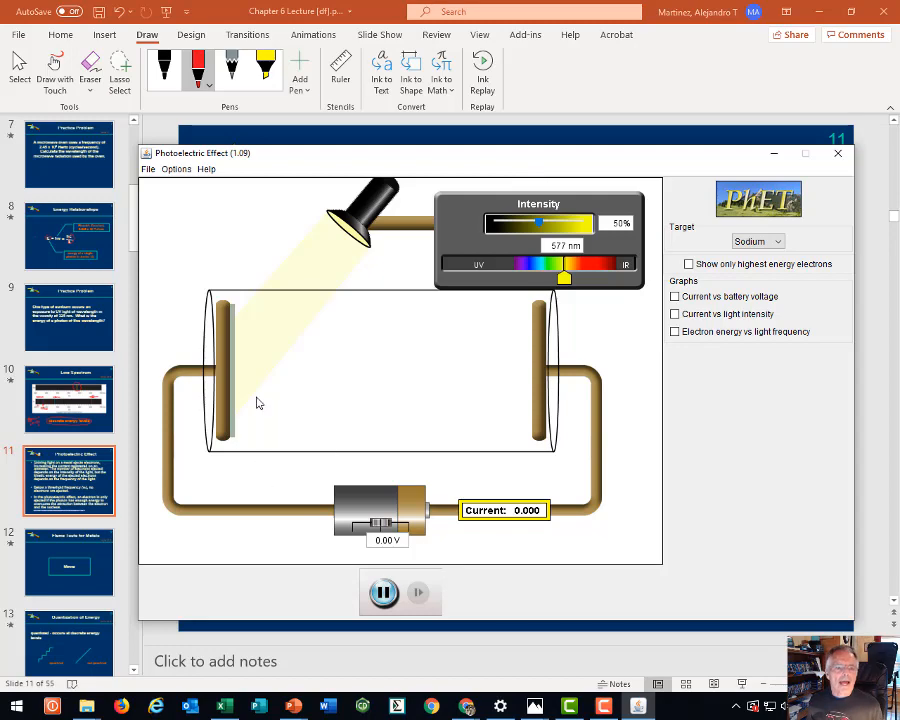
{"action": "mouse_move", "coordinate": [231, 280]}
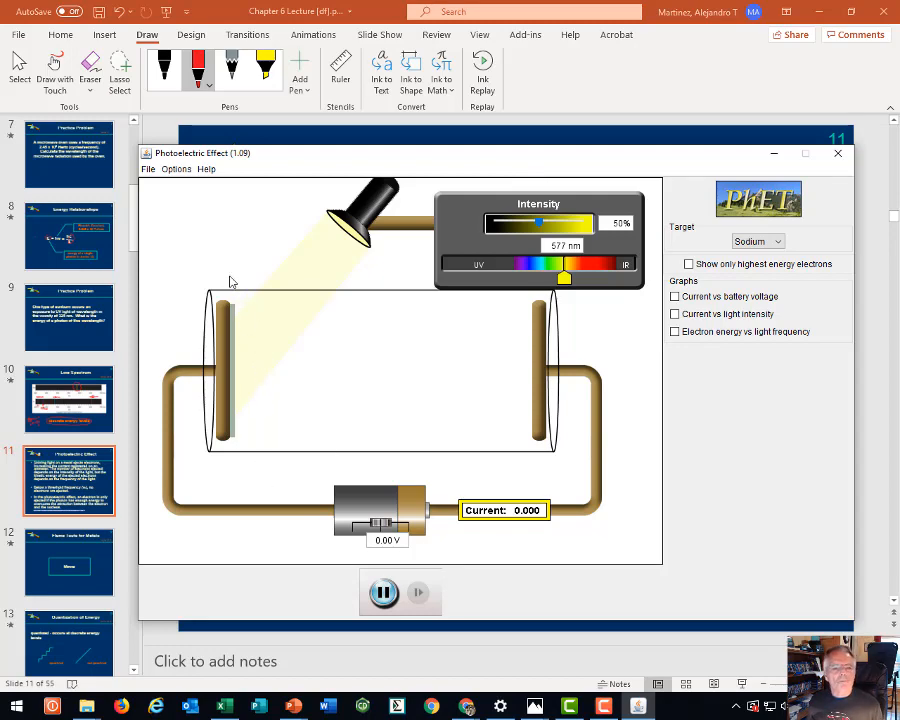
{"action": "mouse_move", "coordinate": [297, 315]}
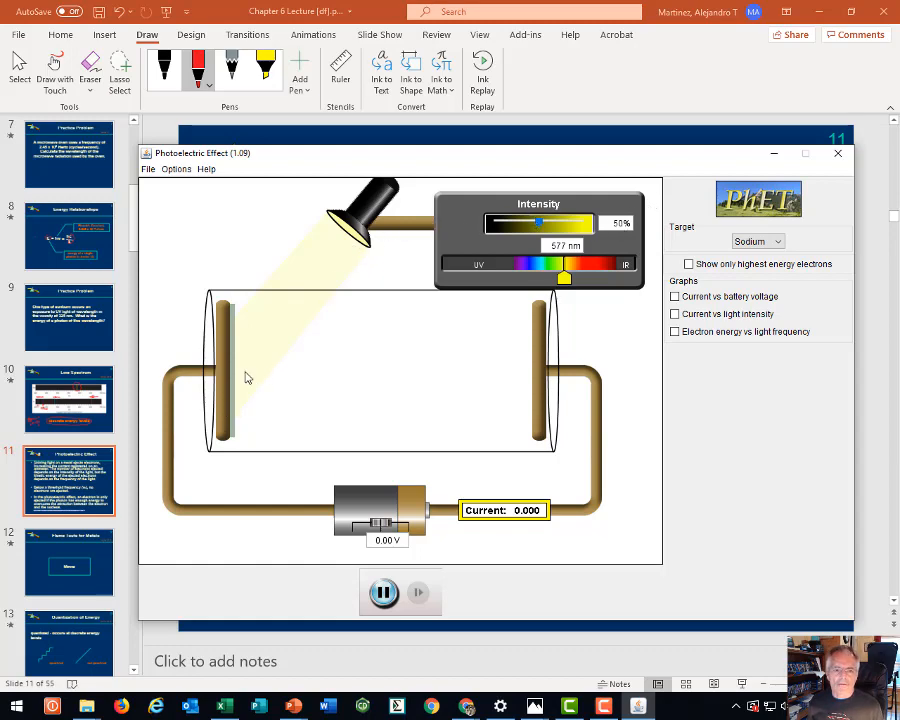
{"action": "mouse_move", "coordinate": [273, 356]}
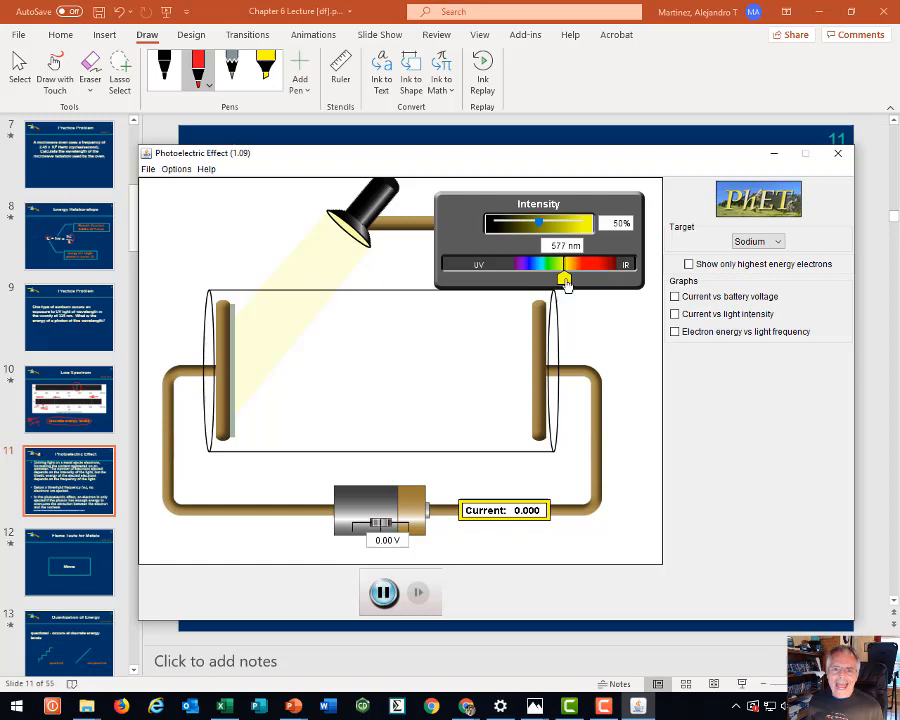
{"action": "mouse_move", "coordinate": [568, 295]}
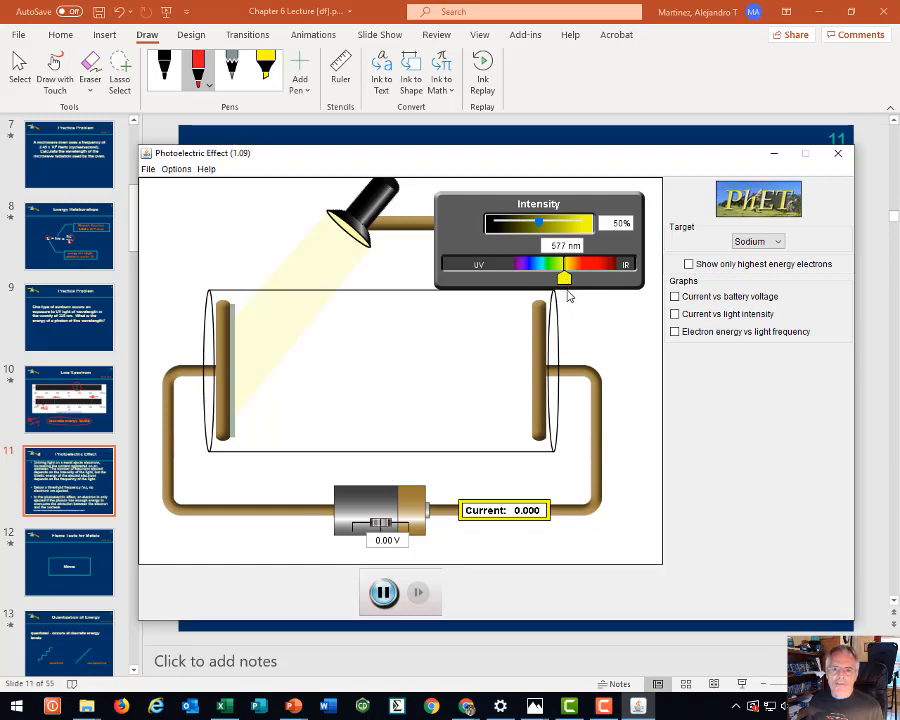
{"action": "mouse_move", "coordinate": [280, 335]}
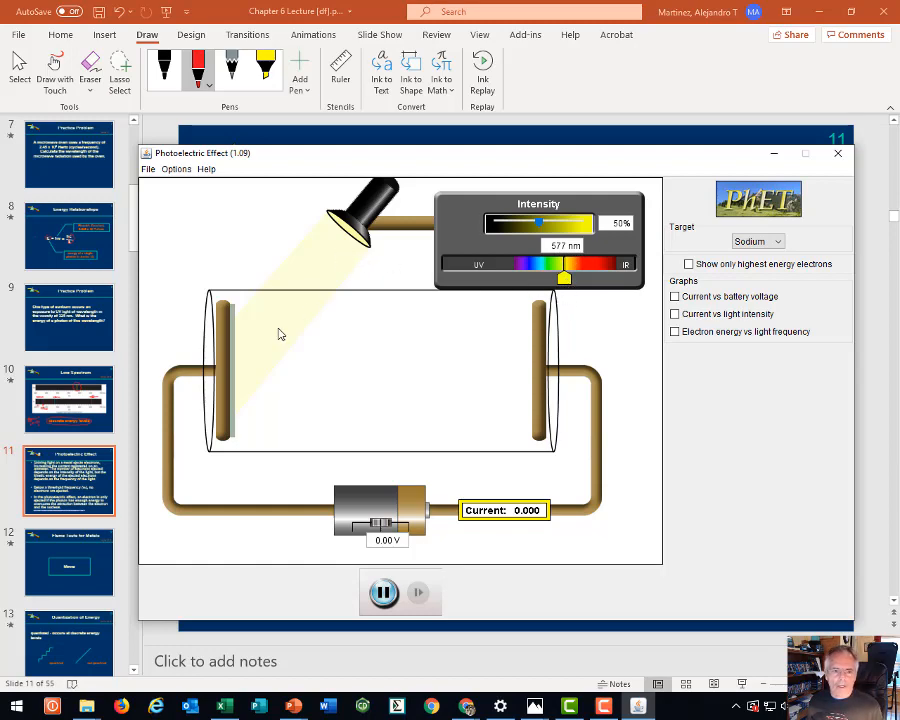
{"action": "mouse_move", "coordinate": [264, 382]}
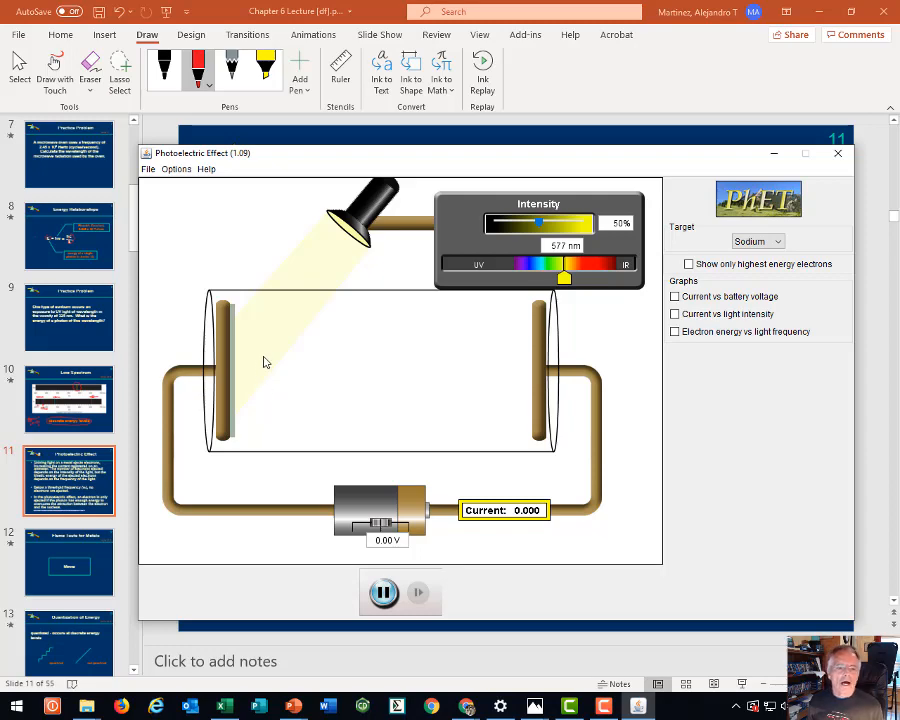
{"action": "mouse_move", "coordinate": [335, 285]}
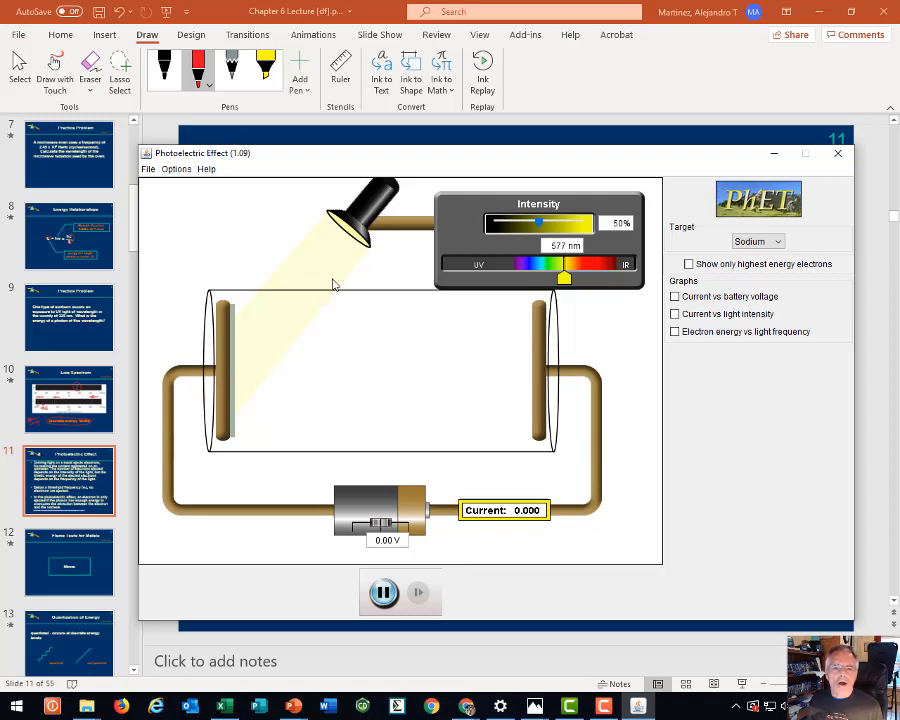
{"action": "mouse_move", "coordinate": [250, 390]}
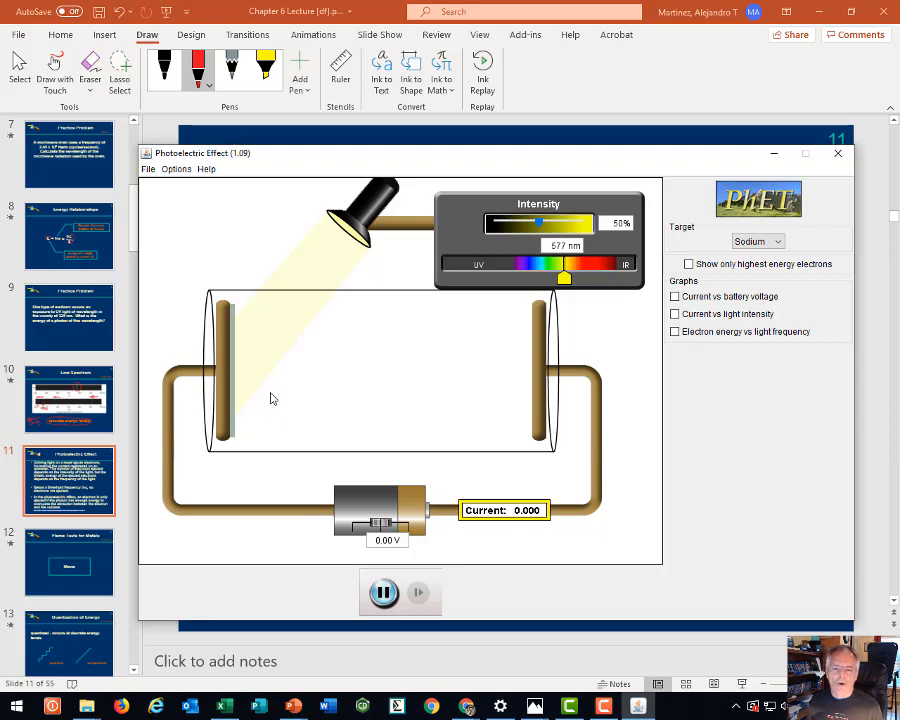
{"action": "mouse_move", "coordinate": [565, 302]}
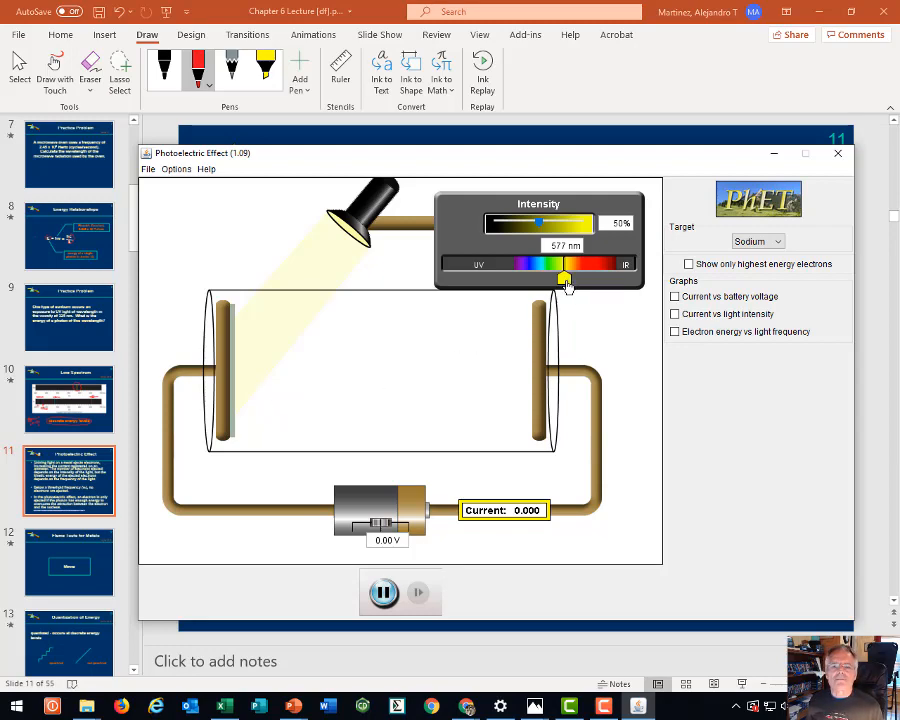
Tune the lamp to green light at 532 nm, leaving intensity at 50%
{"action": "left_click_drag", "start_coordinate": [565, 279], "coordinate": [558, 279]}
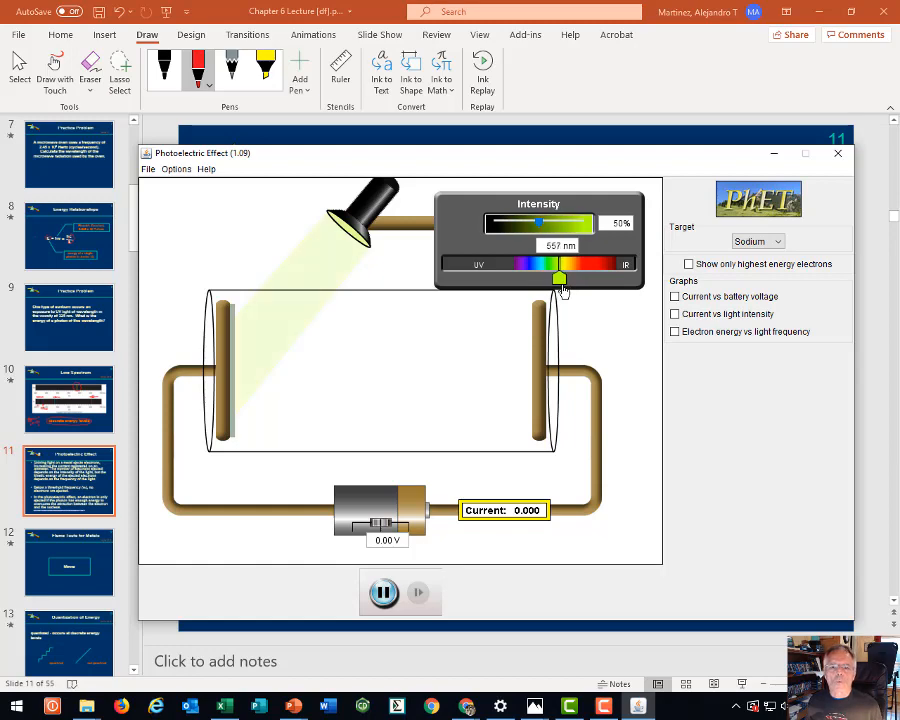
{"action": "left_click_drag", "start_coordinate": [560, 278], "coordinate": [553, 278]}
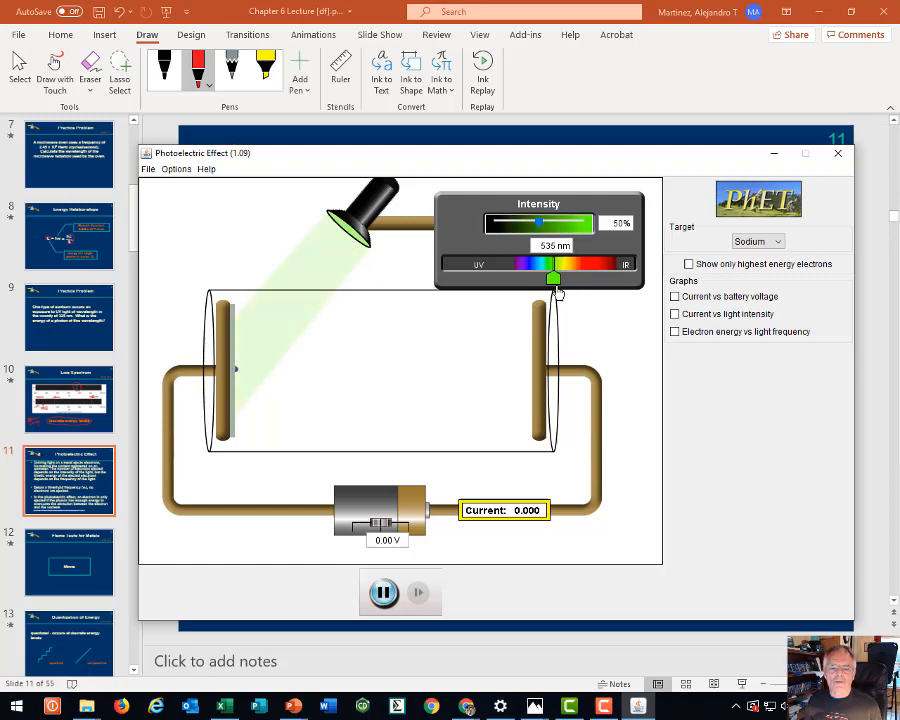
{"action": "left_click_drag", "start_coordinate": [553, 277], "coordinate": [552, 277]}
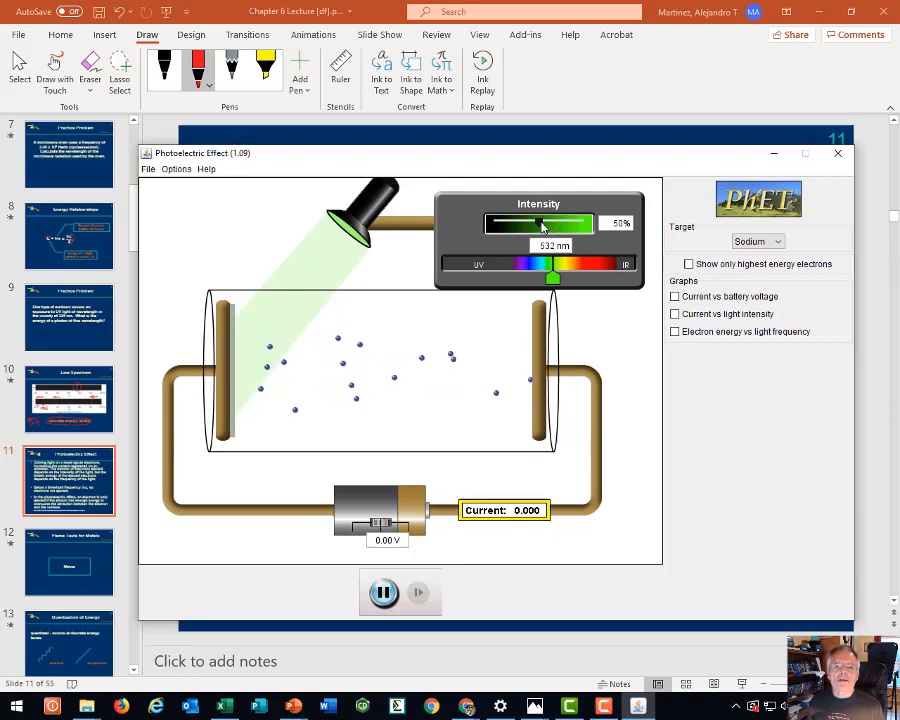
Raise the 532 nm green light's intensity to 80%
{"action": "left_click_drag", "start_coordinate": [538, 223], "coordinate": [577, 223]}
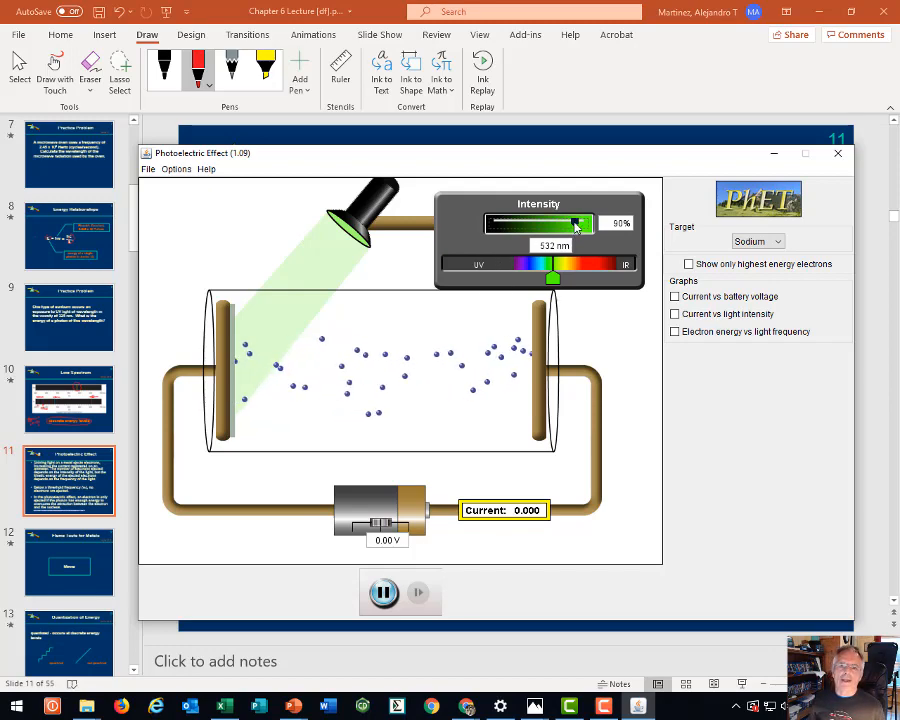
Dim the lamp to 20% intensity
{"action": "left_click_drag", "start_coordinate": [578, 223], "coordinate": [520, 223]}
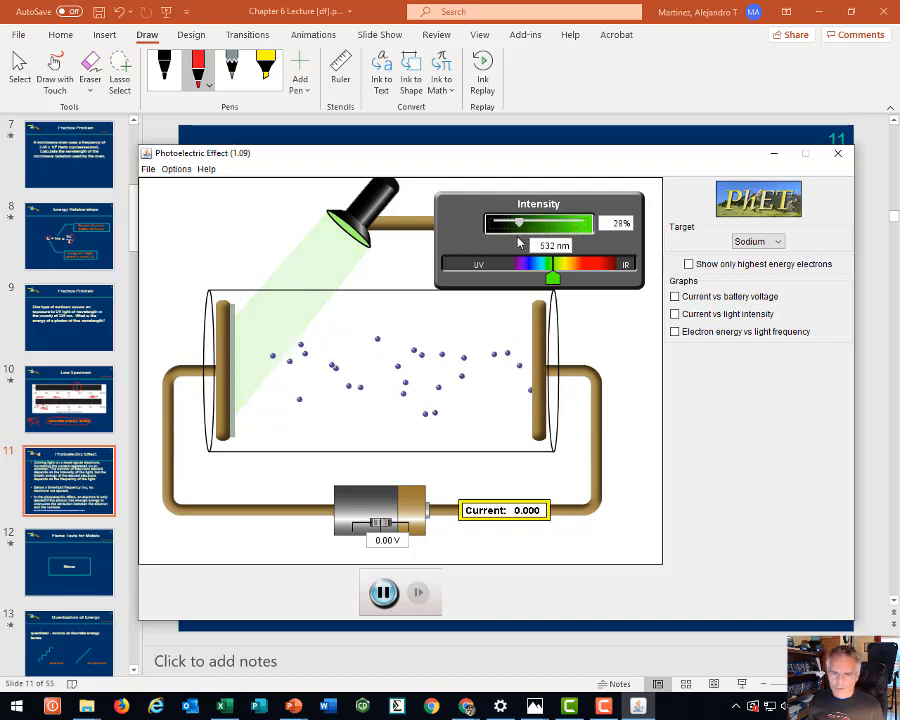
{"action": "left_click_drag", "start_coordinate": [520, 223], "coordinate": [510, 223]}
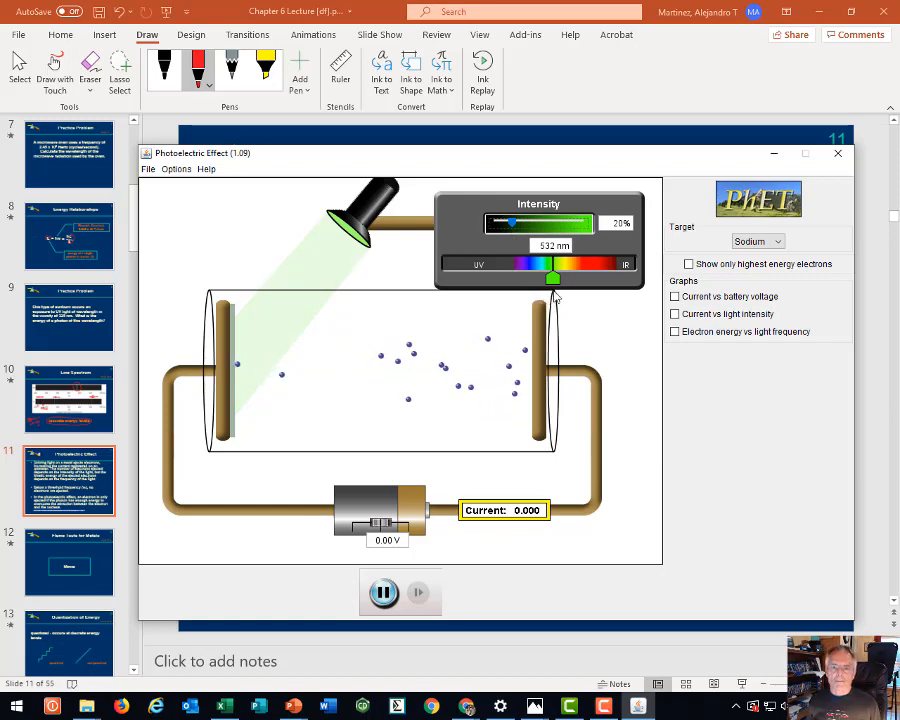
Shift the wavelength through blue 469 nm and violet 378, 372 nm to ultraviolet 361 nm
{"action": "left_click_drag", "start_coordinate": [553, 277], "coordinate": [551, 277]}
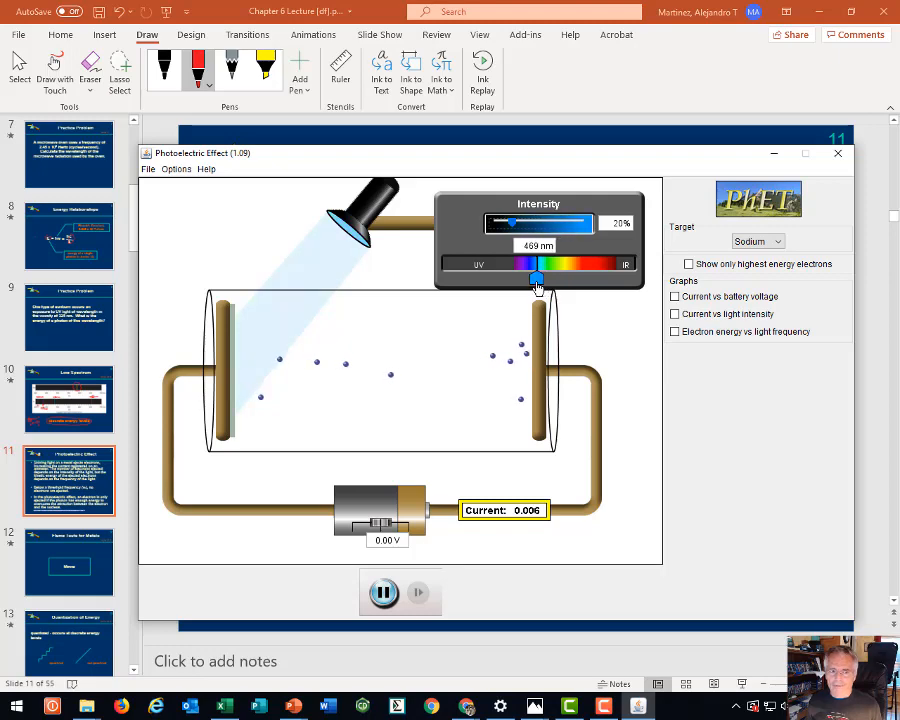
{"action": "left_click_drag", "start_coordinate": [537, 264], "coordinate": [510, 264]}
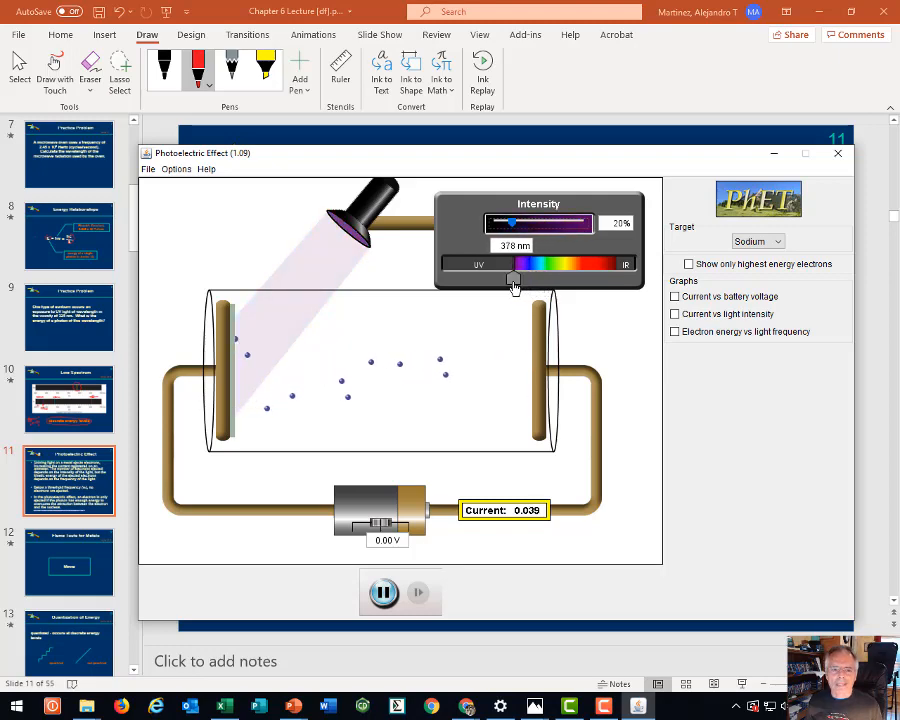
{"action": "left_click_drag", "start_coordinate": [508, 280], "coordinate": [512, 280]}
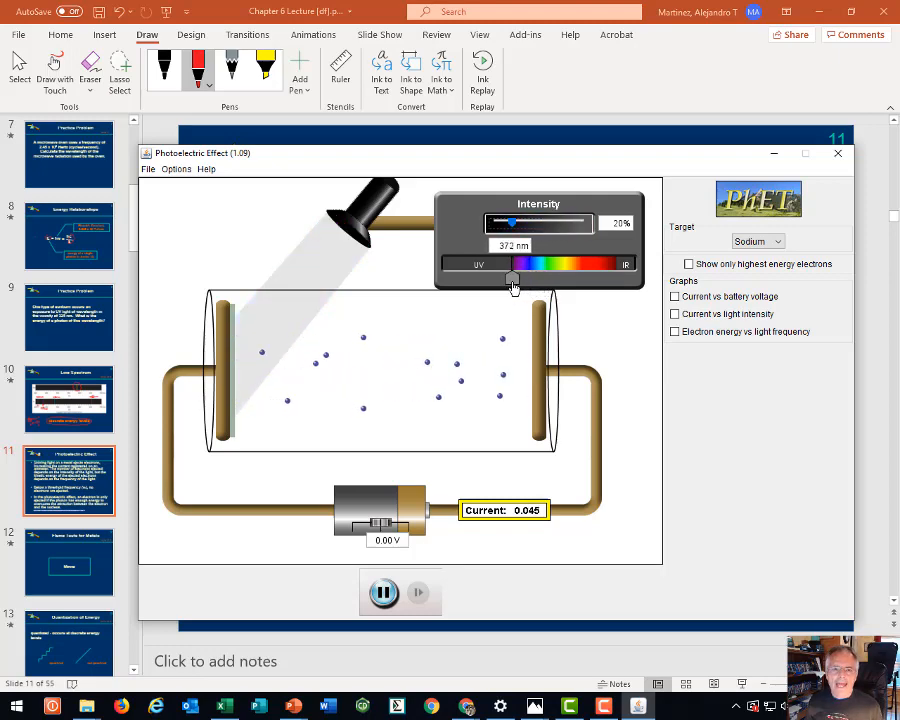
{"action": "left_click_drag", "start_coordinate": [513, 278], "coordinate": [508, 278]}
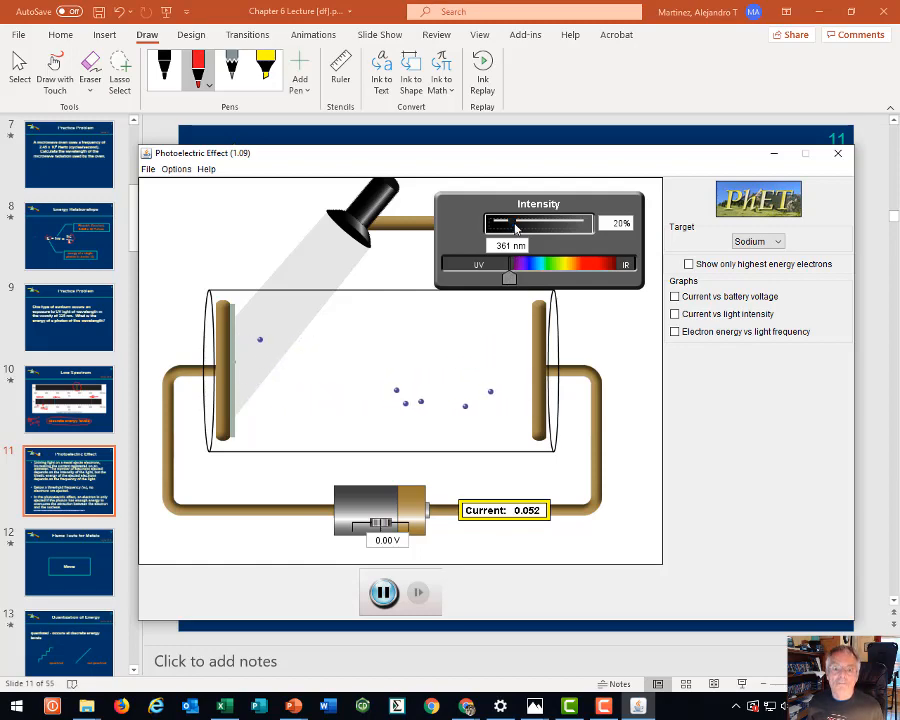
Turn intensity up to 100% and push the wavelength deep into ultraviolet
{"action": "left_click_drag", "start_coordinate": [500, 223], "coordinate": [588, 223]}
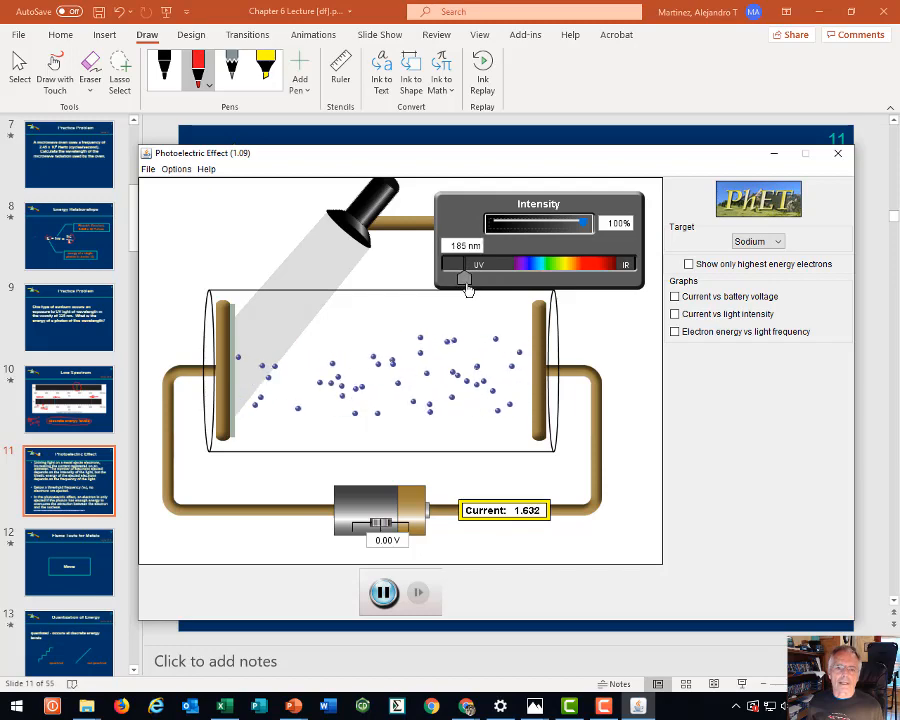
{"action": "left_click_drag", "start_coordinate": [467, 280], "coordinate": [458, 280]}
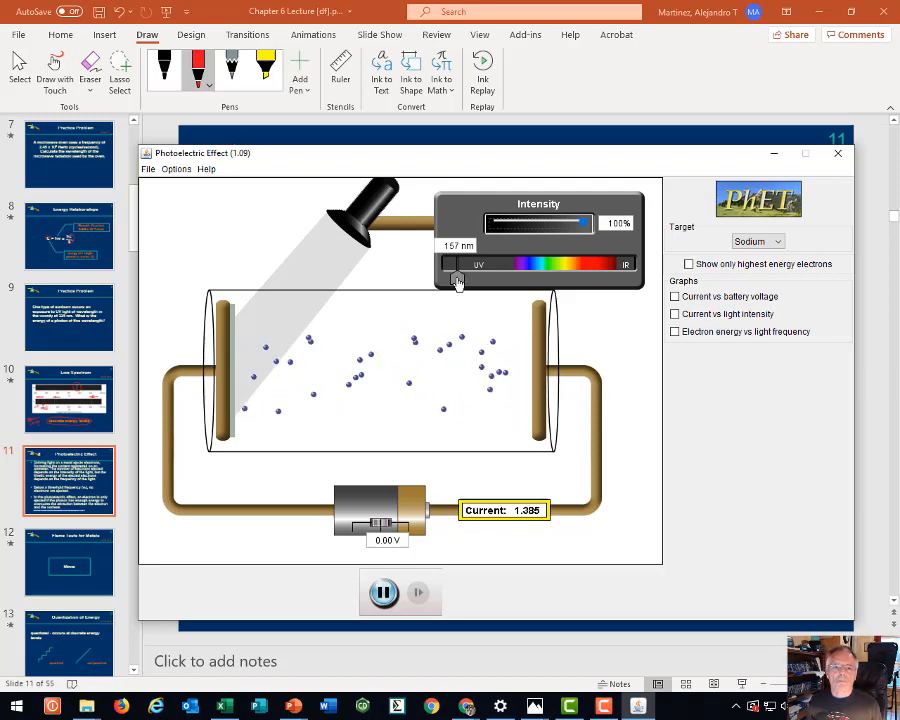
Lengthen the wavelength back through violet 395 nm and blue 491 nm to green 543 nm
{"action": "left_click_drag", "start_coordinate": [450, 263], "coordinate": [518, 278]}
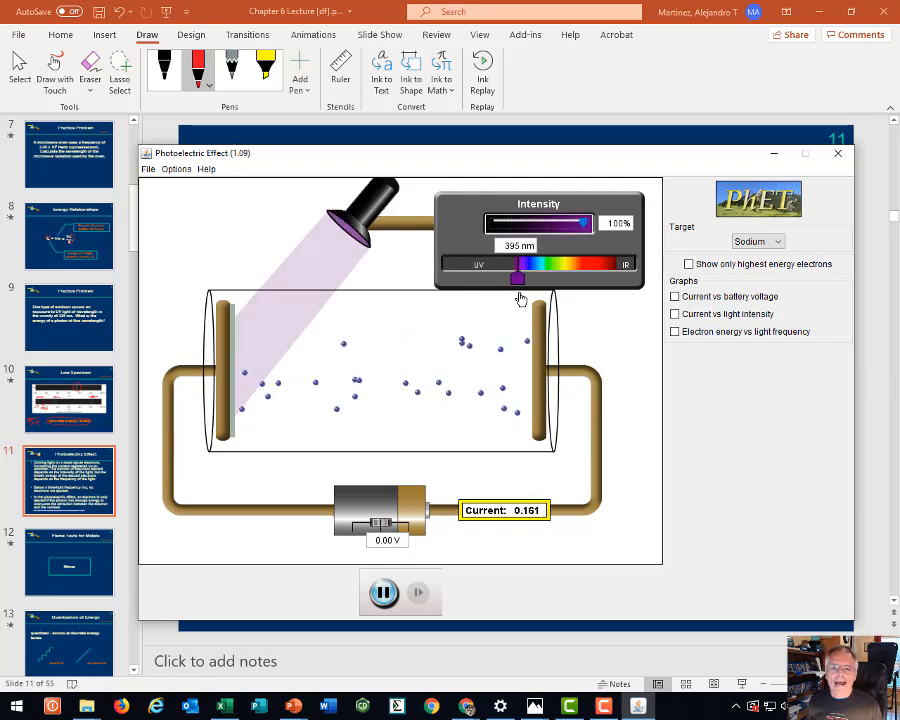
{"action": "left_click_drag", "start_coordinate": [517, 278], "coordinate": [541, 278]}
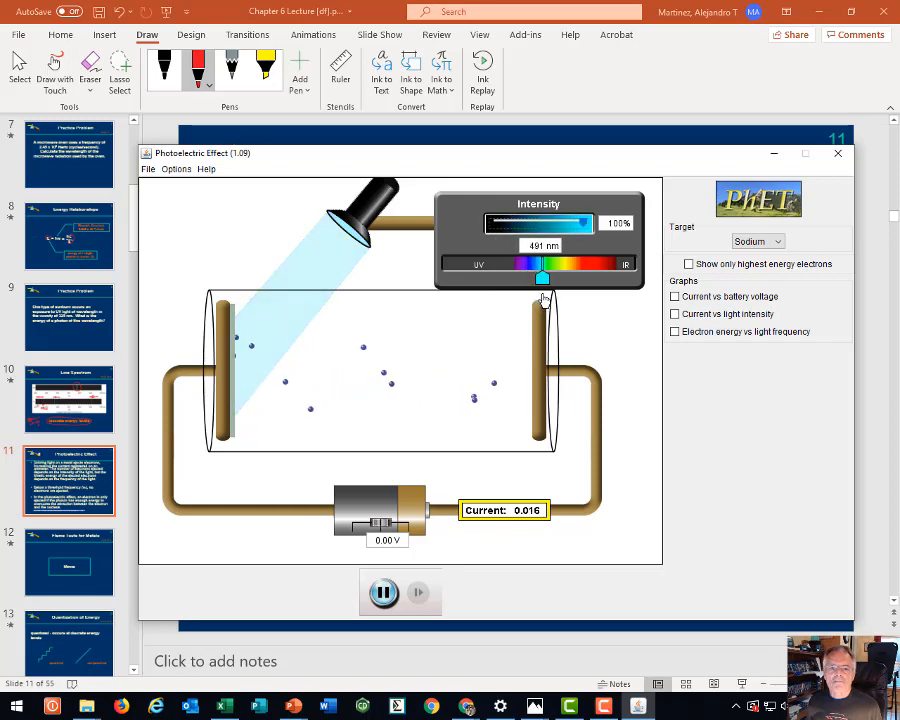
{"action": "left_click_drag", "start_coordinate": [542, 277], "coordinate": [554, 277]}
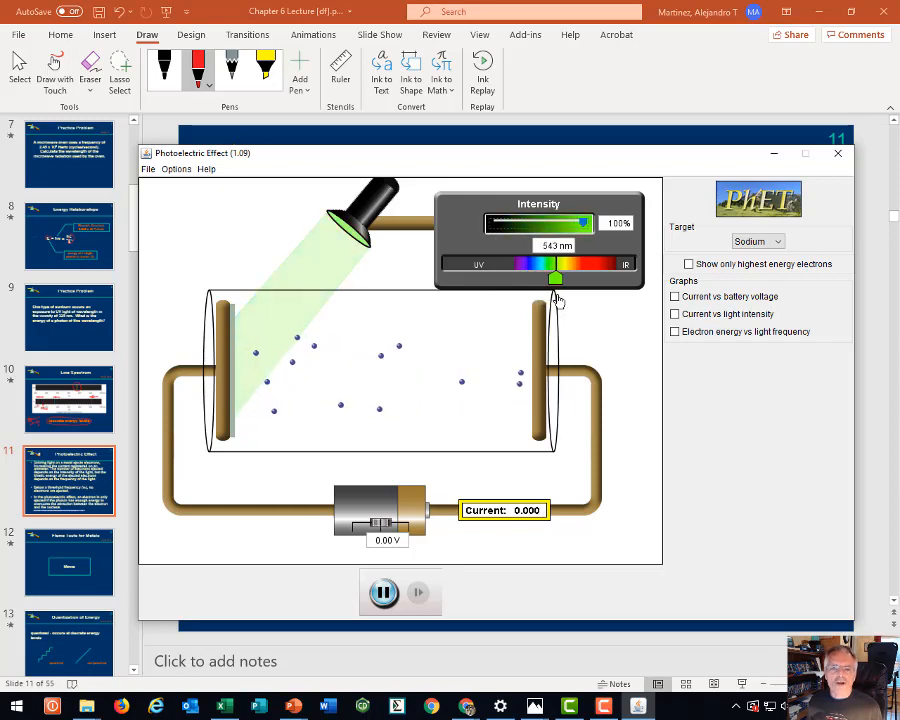
{"action": "left_click_drag", "start_coordinate": [553, 265], "coordinate": [562, 265]}
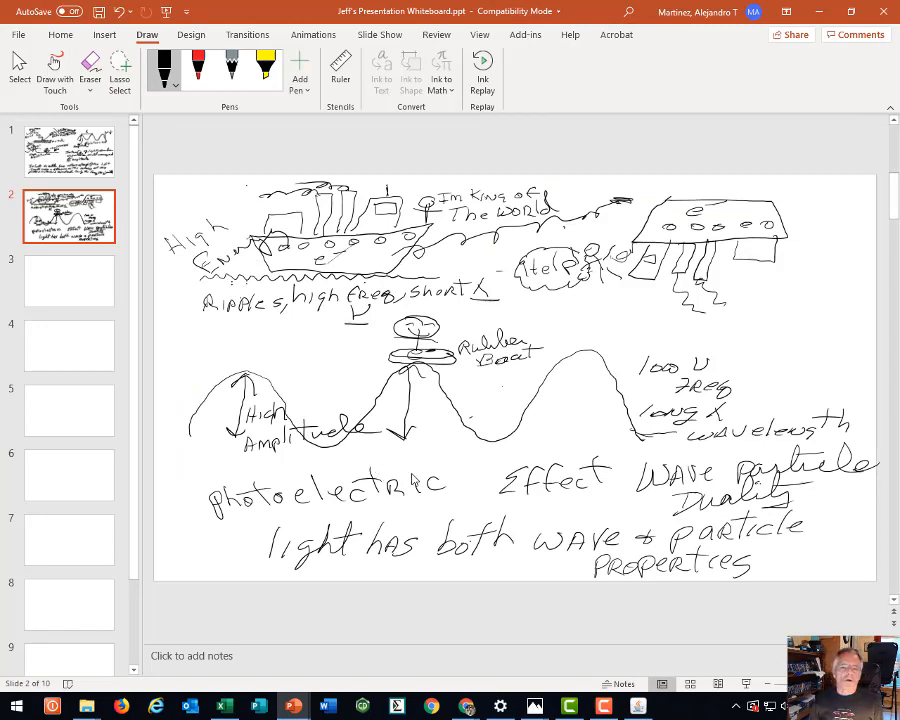
{"action": "mouse_move", "coordinate": [415, 487]}
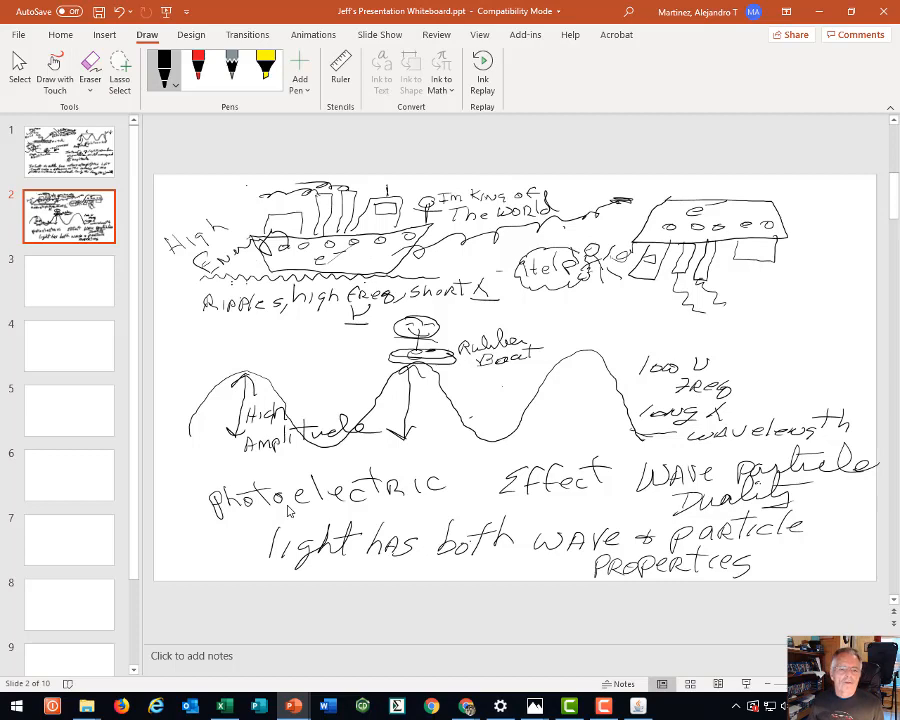
{"action": "mouse_move", "coordinate": [255, 460]}
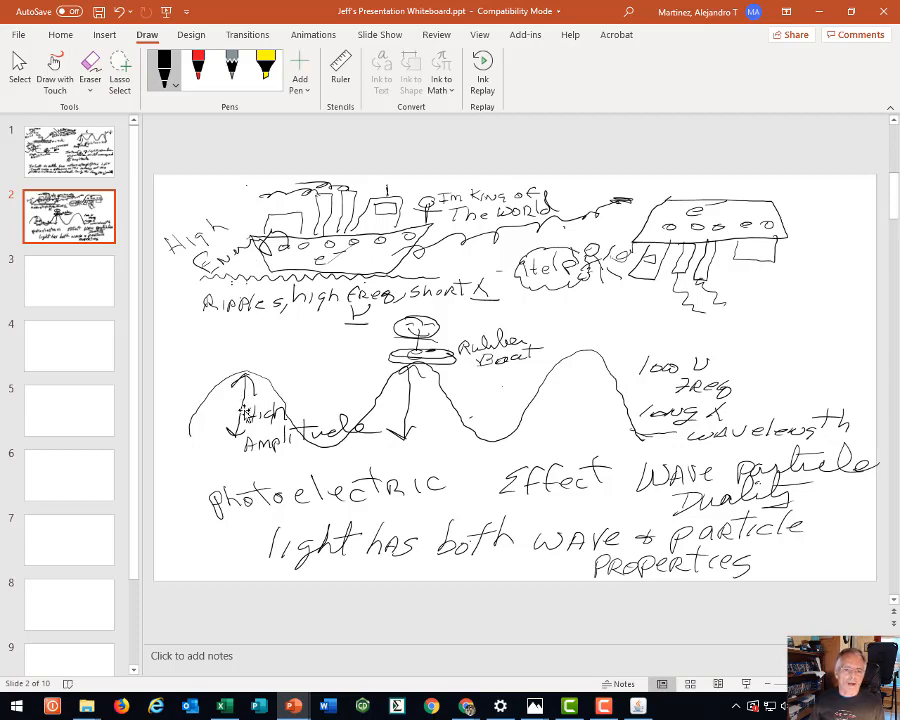
{"action": "mouse_move", "coordinate": [243, 414]}
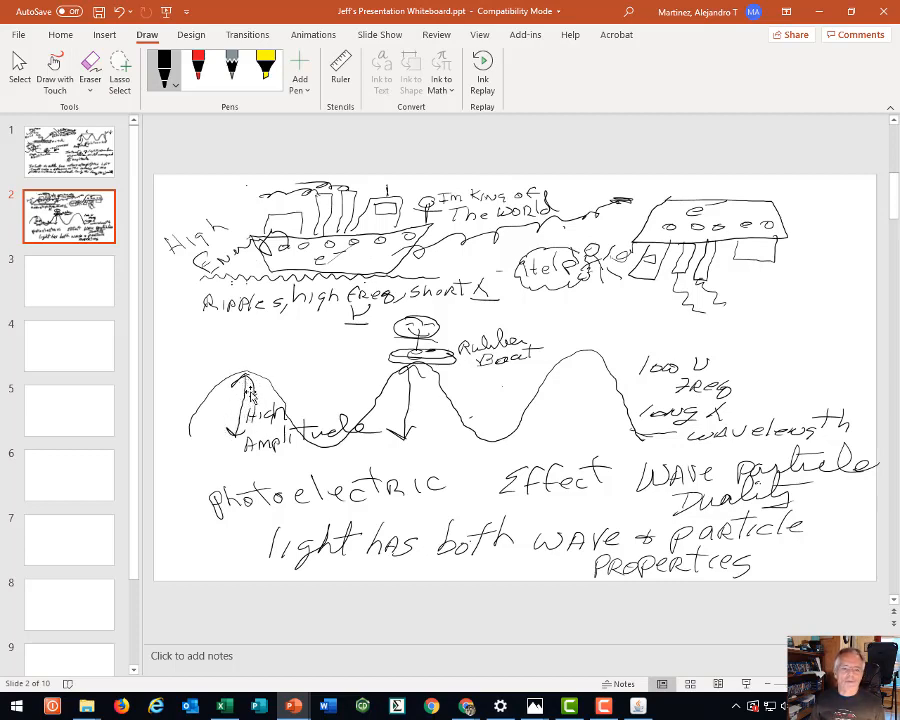
{"action": "mouse_move", "coordinate": [142, 416]}
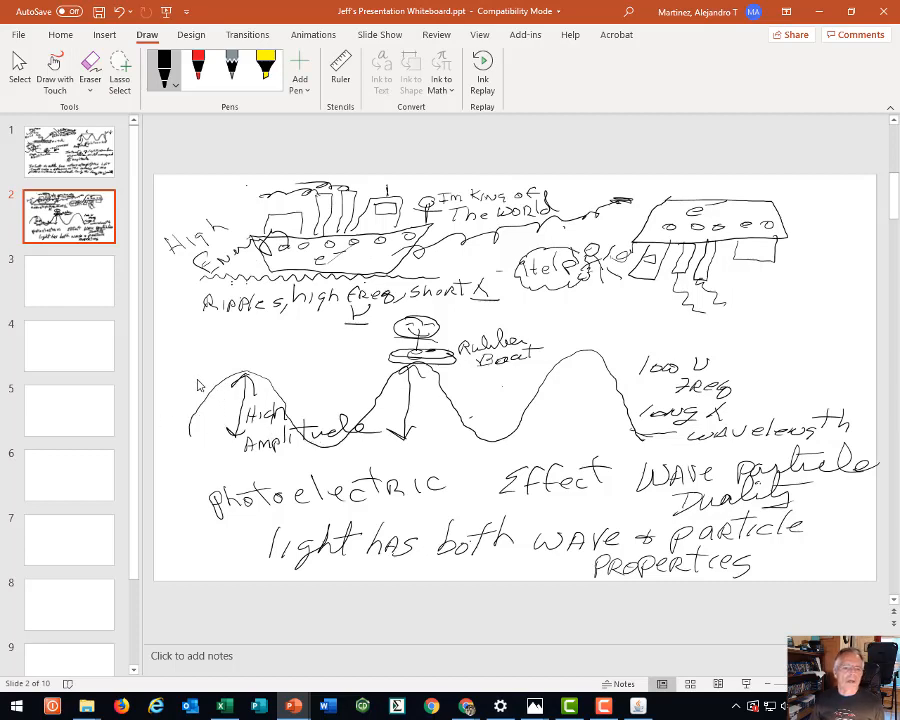
{"action": "mouse_move", "coordinate": [222, 407]}
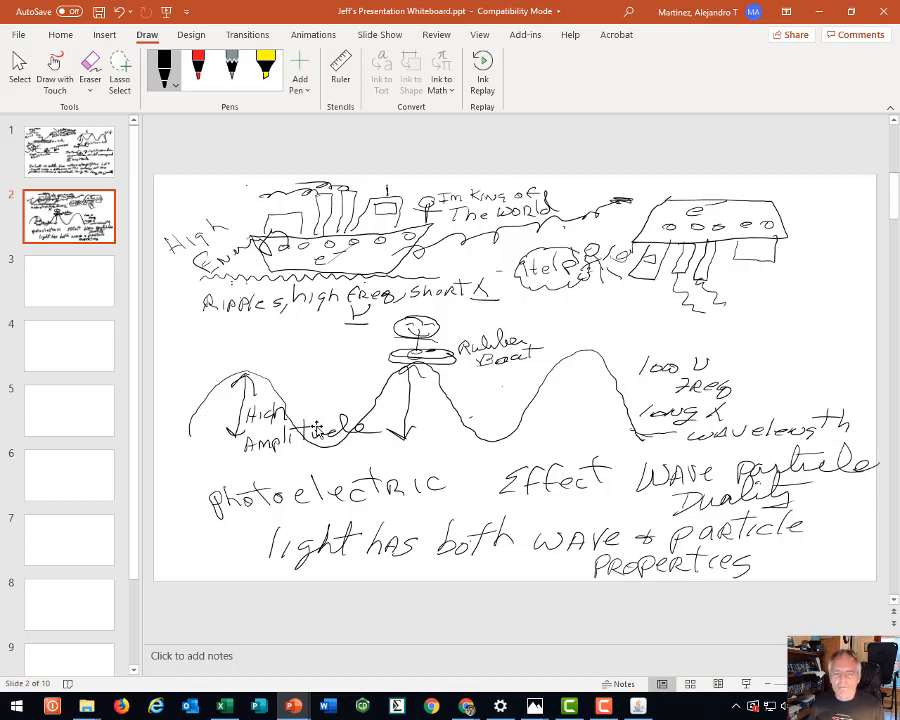
{"action": "mouse_move", "coordinate": [318, 428]}
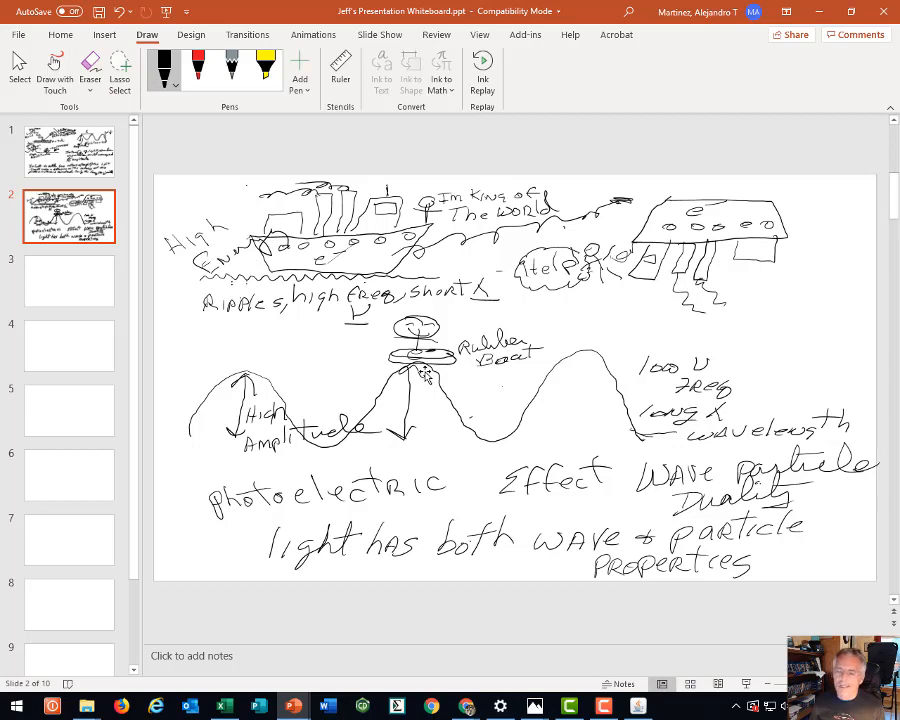
{"action": "mouse_move", "coordinate": [208, 283]}
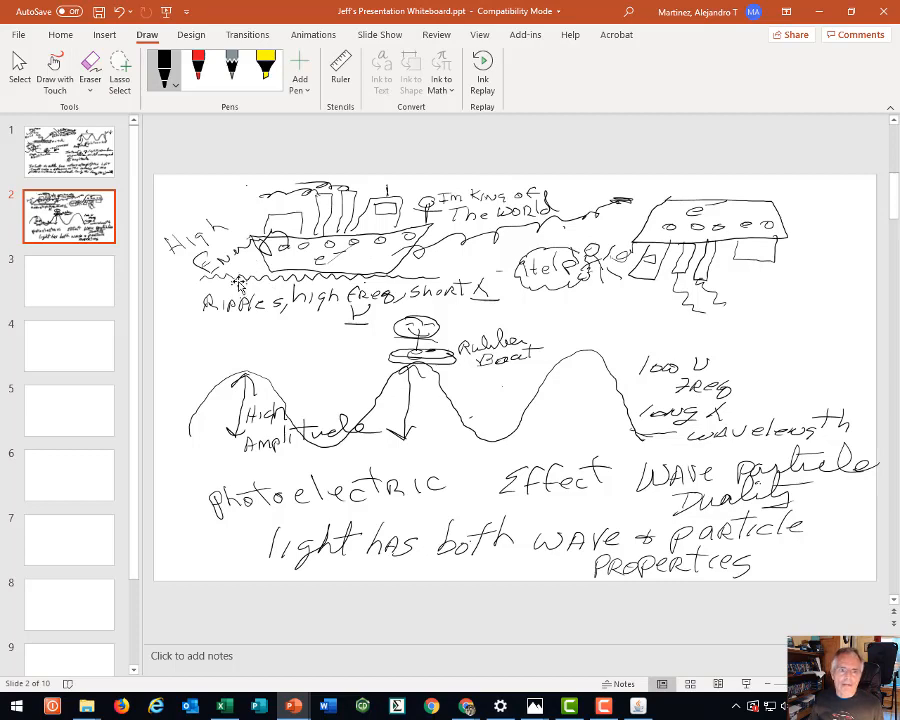
{"action": "mouse_move", "coordinate": [237, 283]}
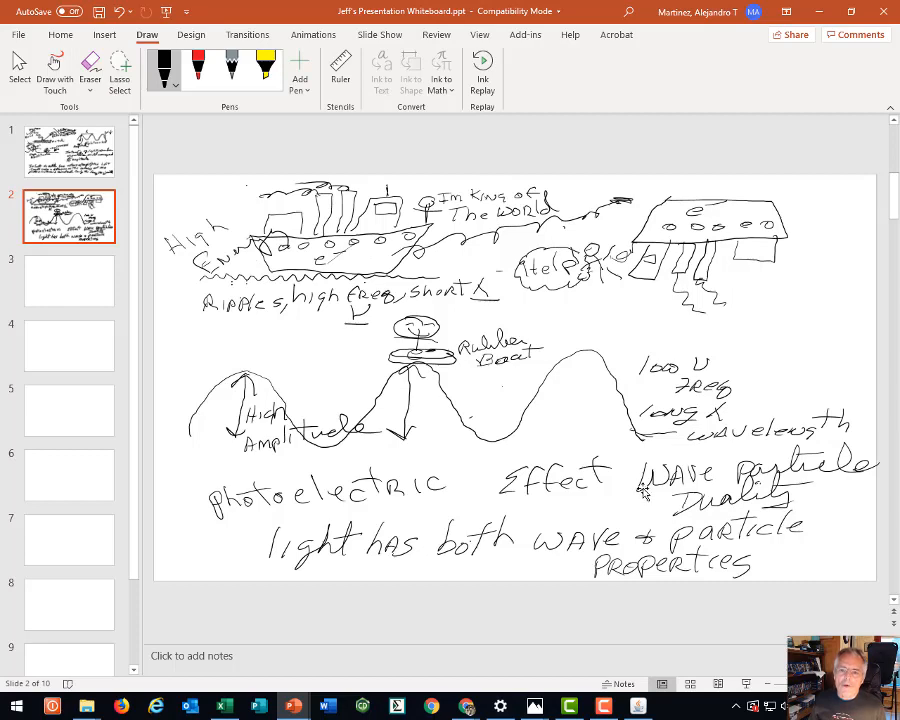
{"action": "mouse_move", "coordinate": [740, 508]}
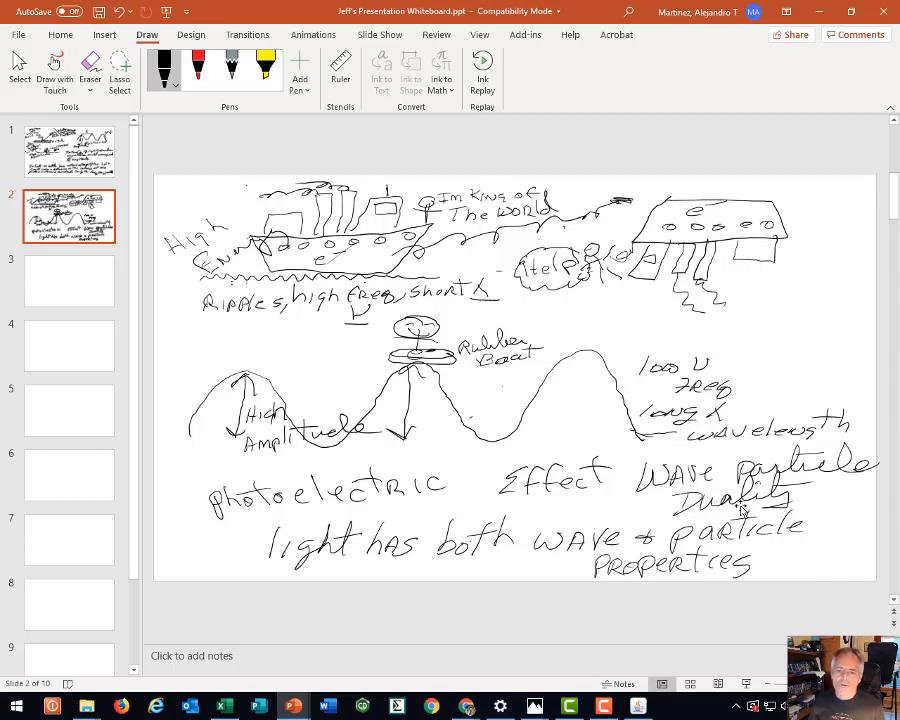
{"action": "mouse_move", "coordinate": [185, 540]}
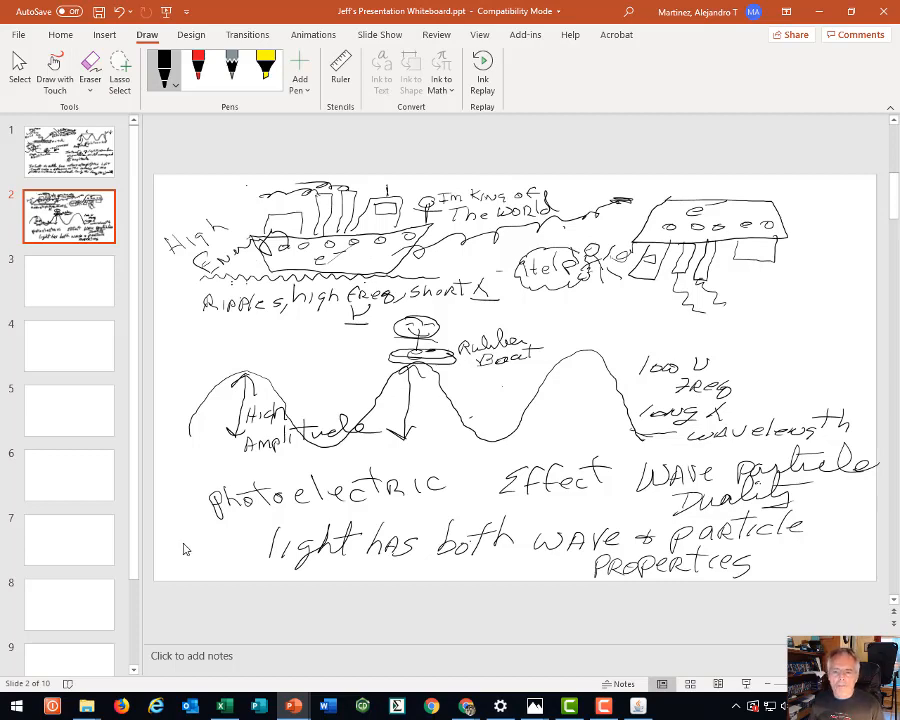
{"action": "mouse_move", "coordinate": [481, 591]}
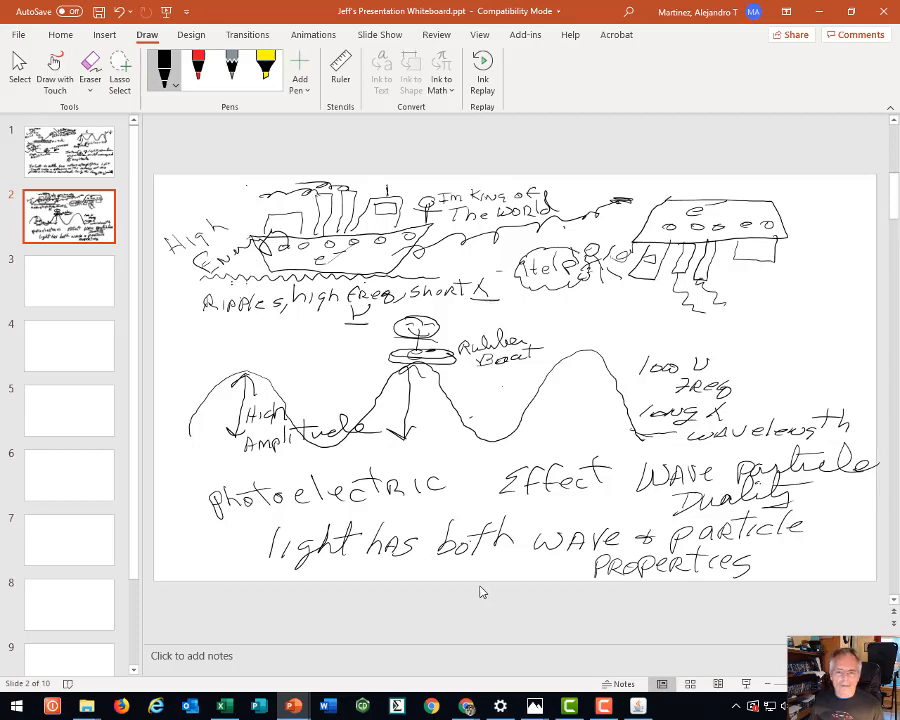
{"action": "mouse_move", "coordinate": [483, 625]}
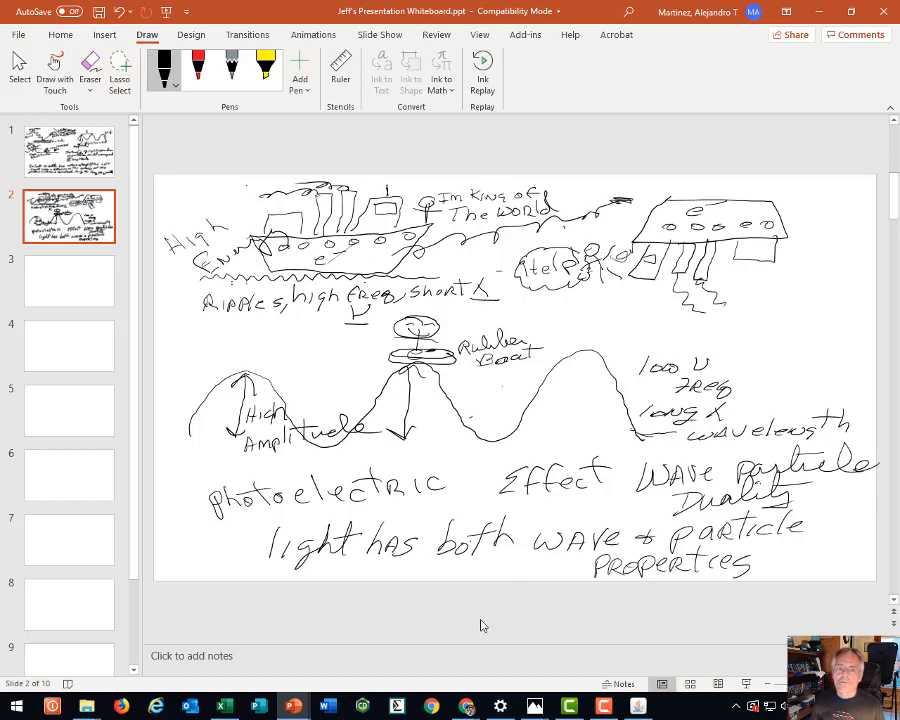